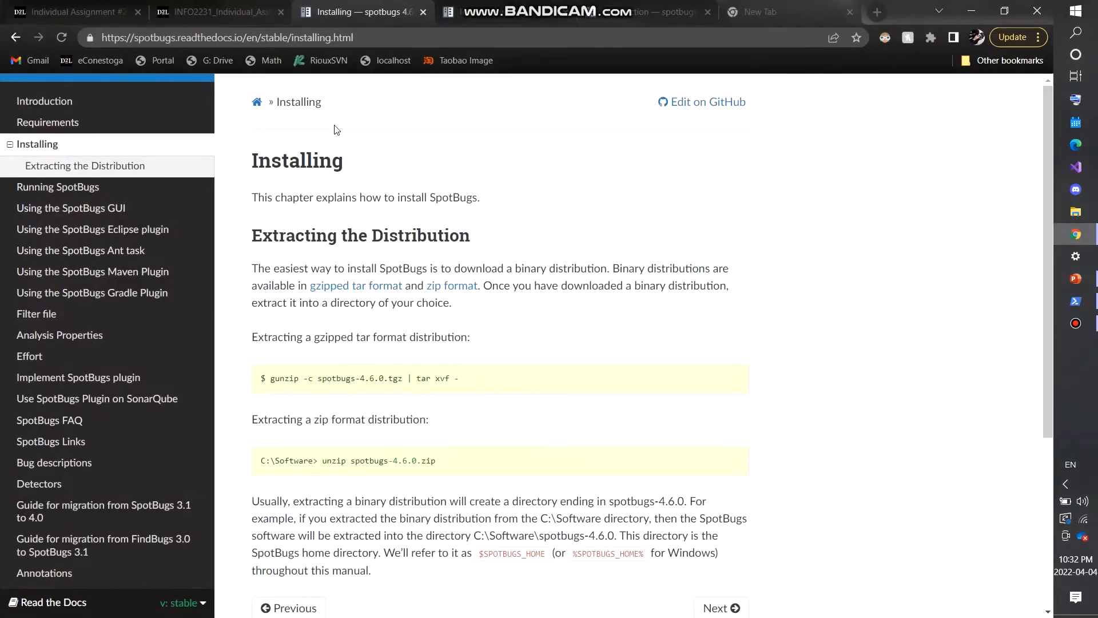
{"action": "mouse_move", "coordinate": [514, 130]}
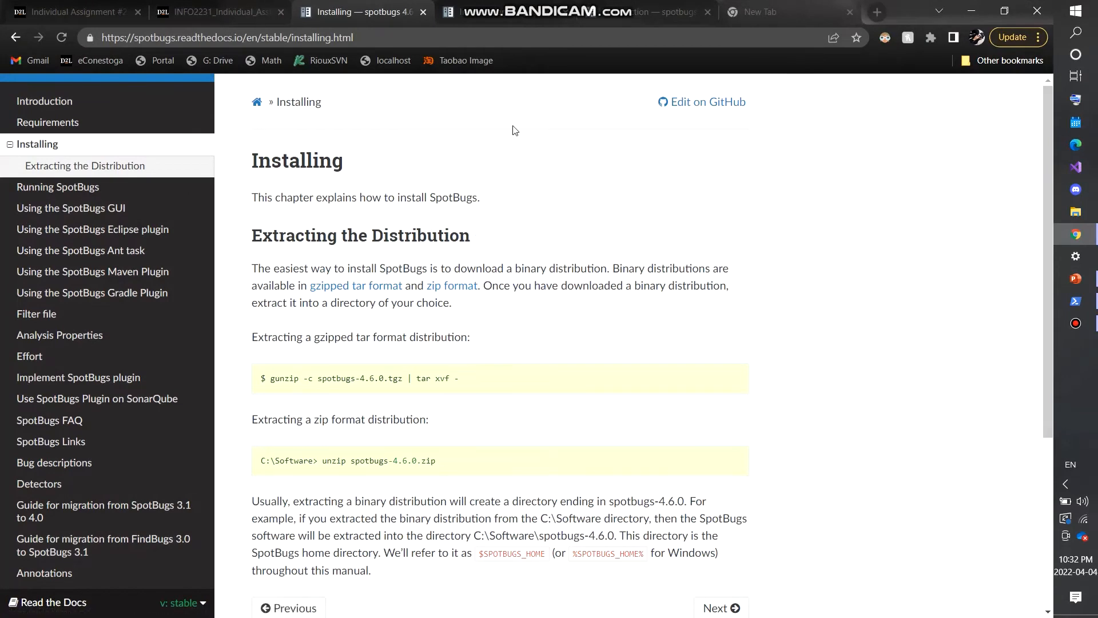
{"action": "mouse_move", "coordinate": [412, 300]}
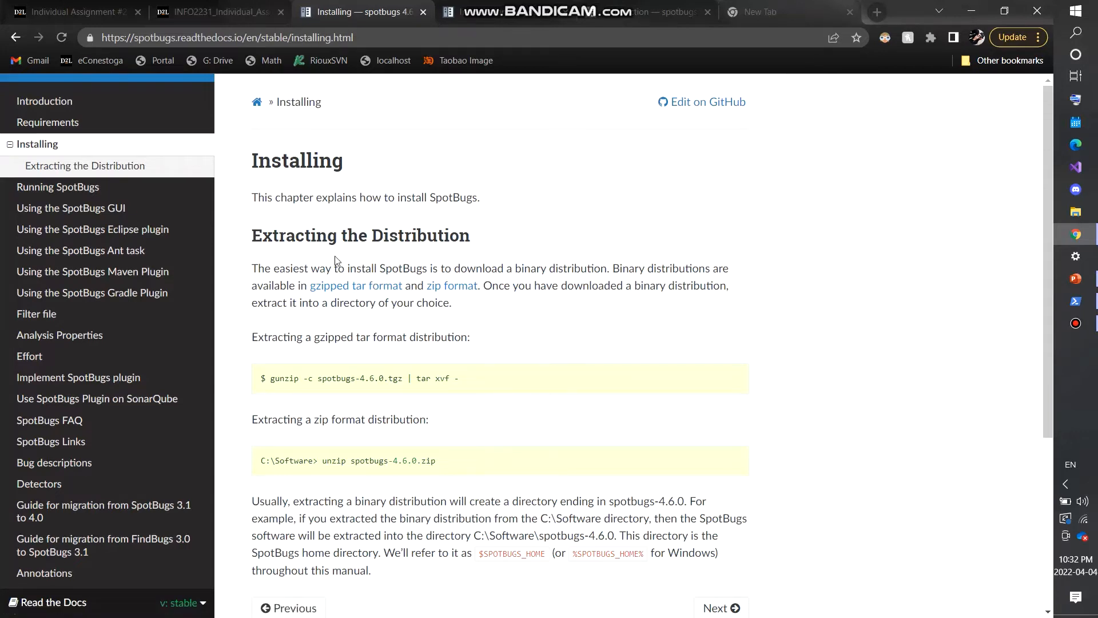
{"action": "mouse_move", "coordinate": [452, 285]}
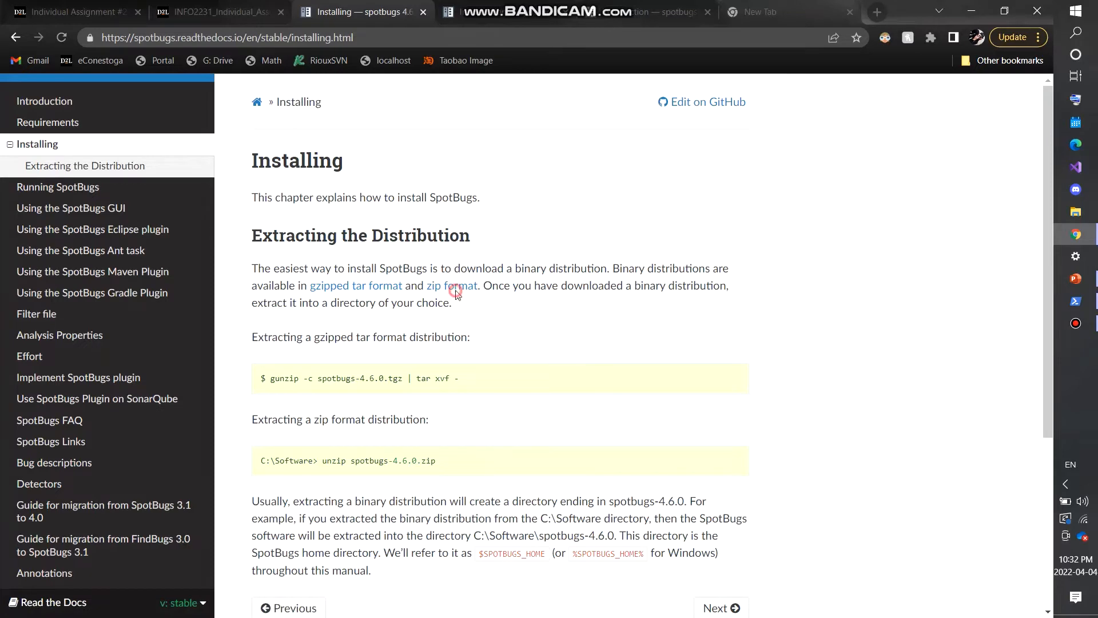
Download the SpotBugs 4.6.0 zip distribution from the Installing docs page
{"action": "left_click", "coordinate": [452, 284]}
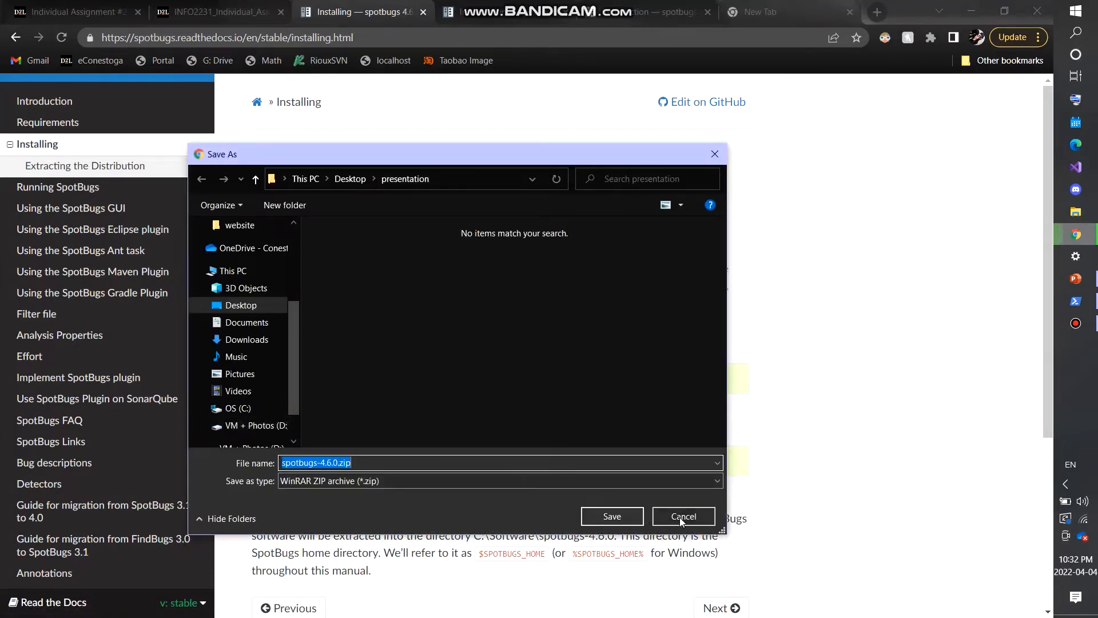
Cancel the download and, in PowerShell, cd into desktop\spotbugs-4.6.0\lib and run .\spotbugs.jar
{"action": "left_click", "coordinate": [684, 516]}
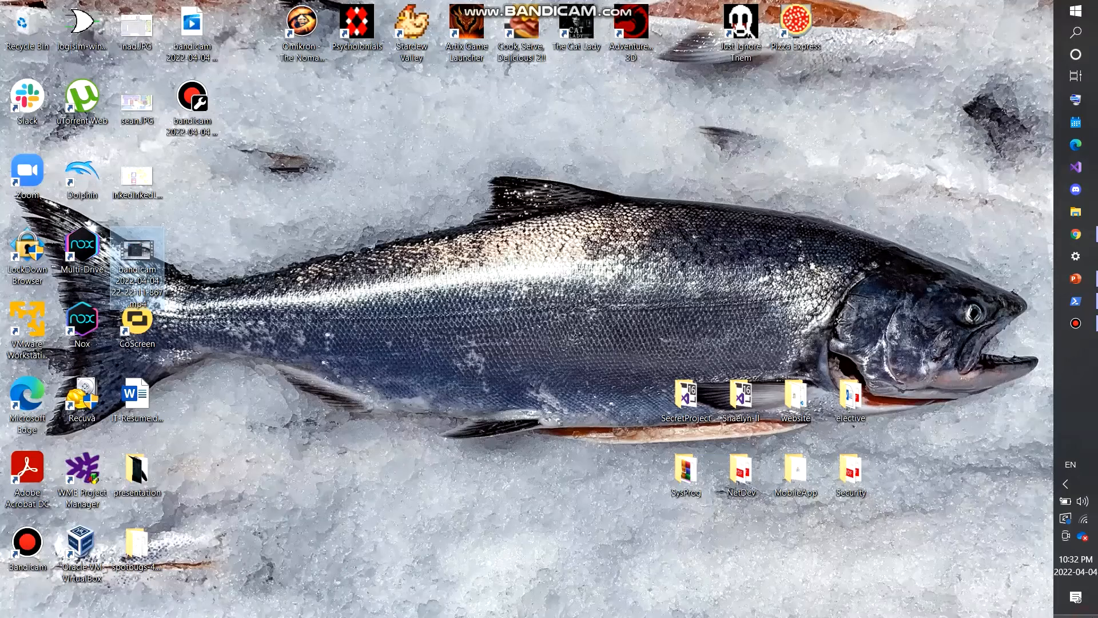
{"action": "mouse_move", "coordinate": [518, 297]}
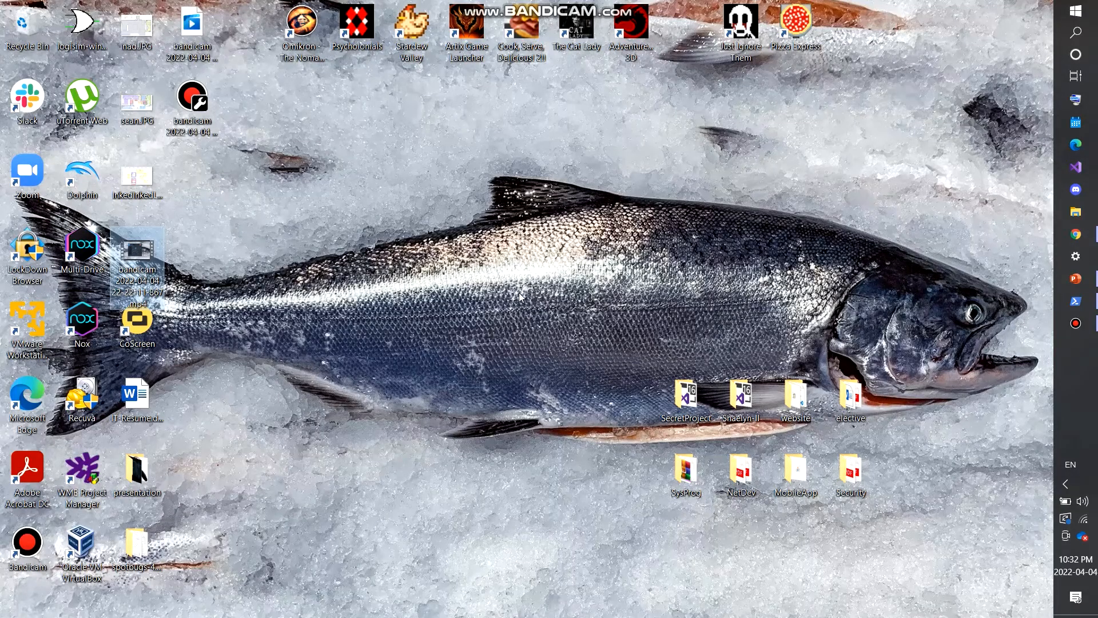
{"action": "left_click", "coordinate": [1076, 301]}
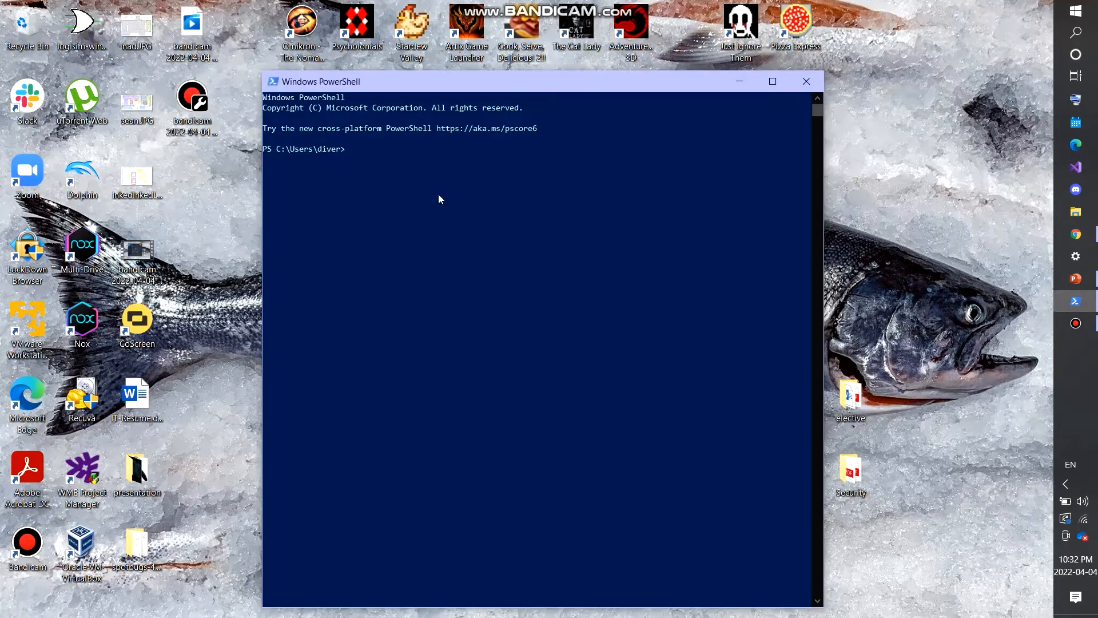
{"action": "type", "text": "cd"}
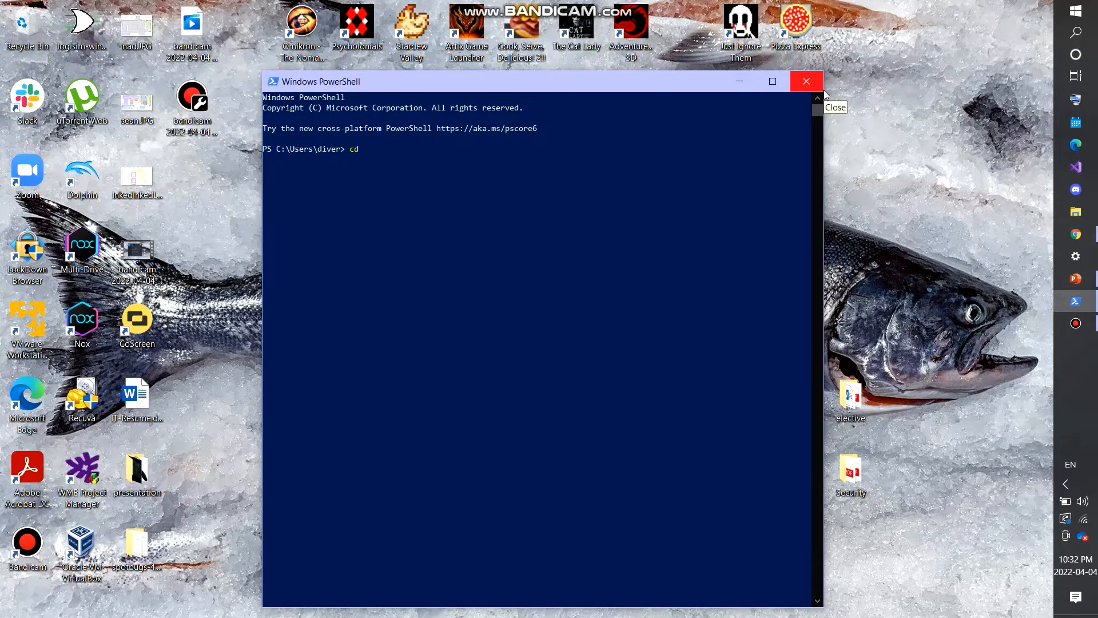
{"action": "type", "text": "desk"}
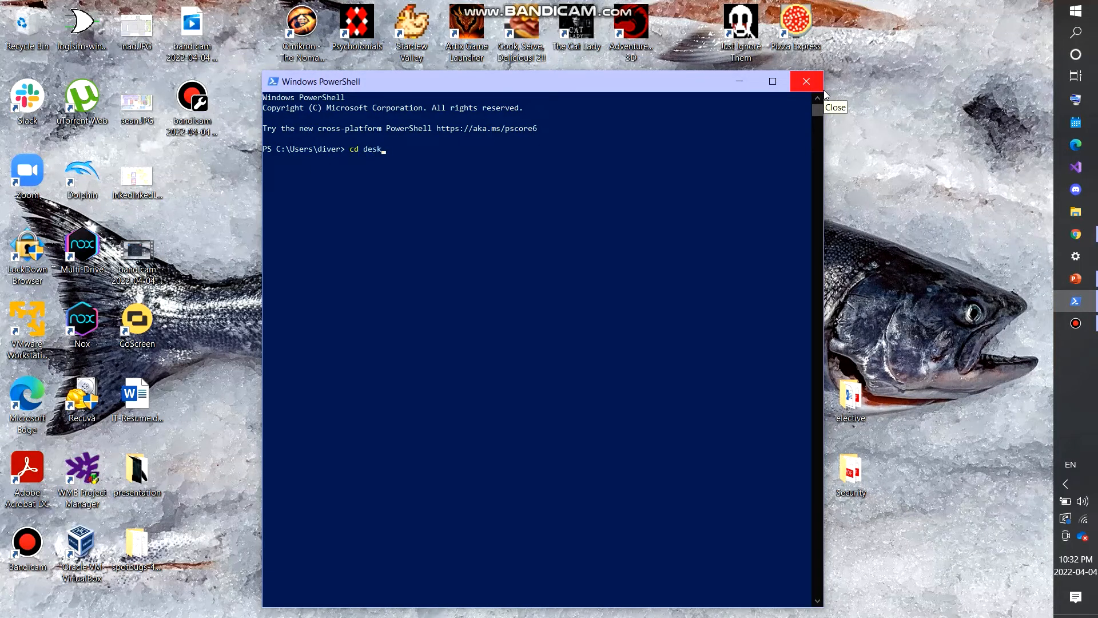
{"action": "type", "text": ".\\desktop\\elective\\"}
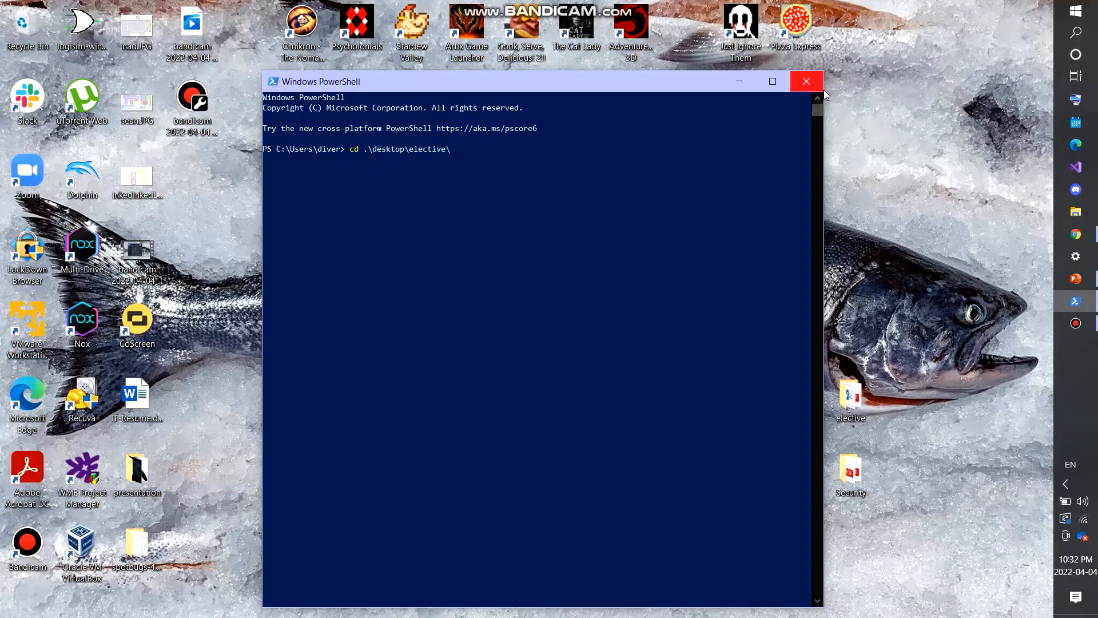
{"action": "key", "text": "Backspace"}
{"action": "type", "text": "spotbugs-4.6.0"}
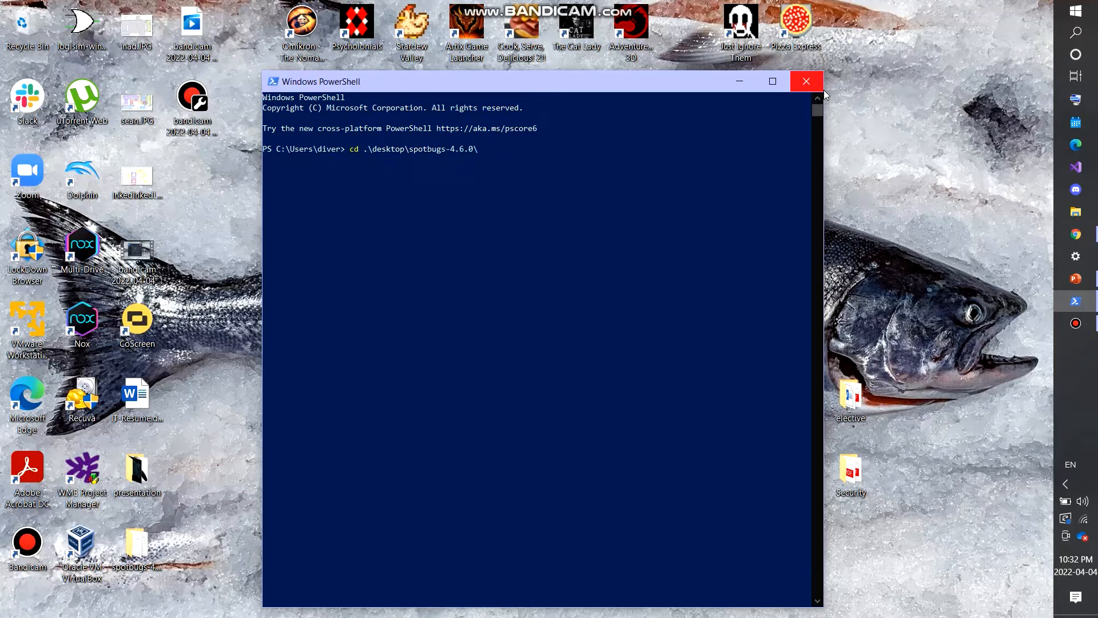
{"action": "type", "text": "lib\\"}
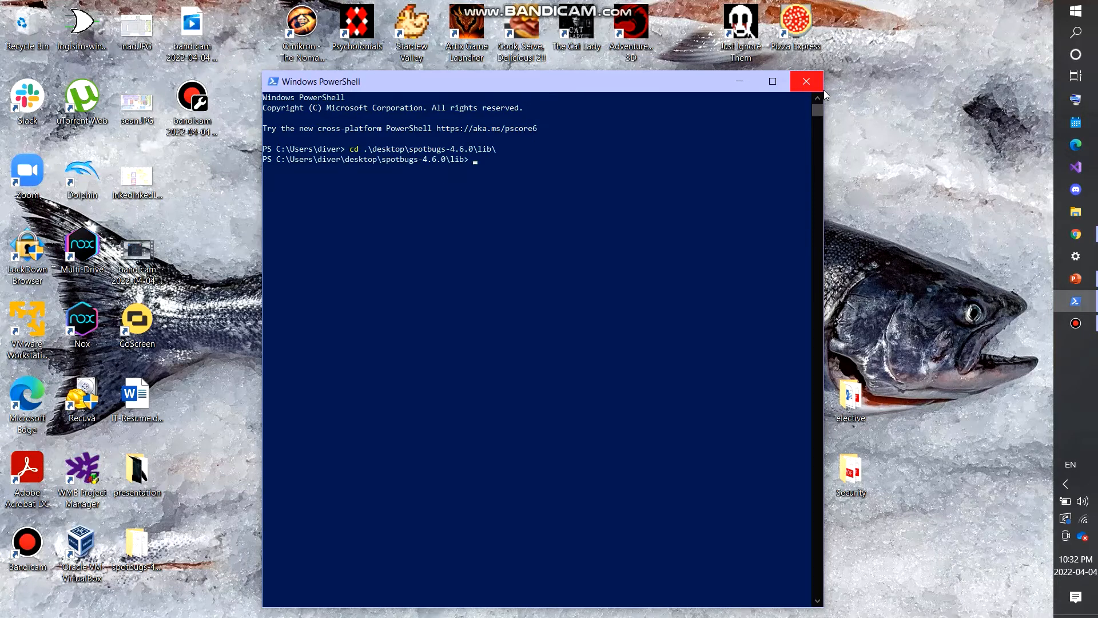
{"action": "type", "text": ".\\spotbugs.jar"}
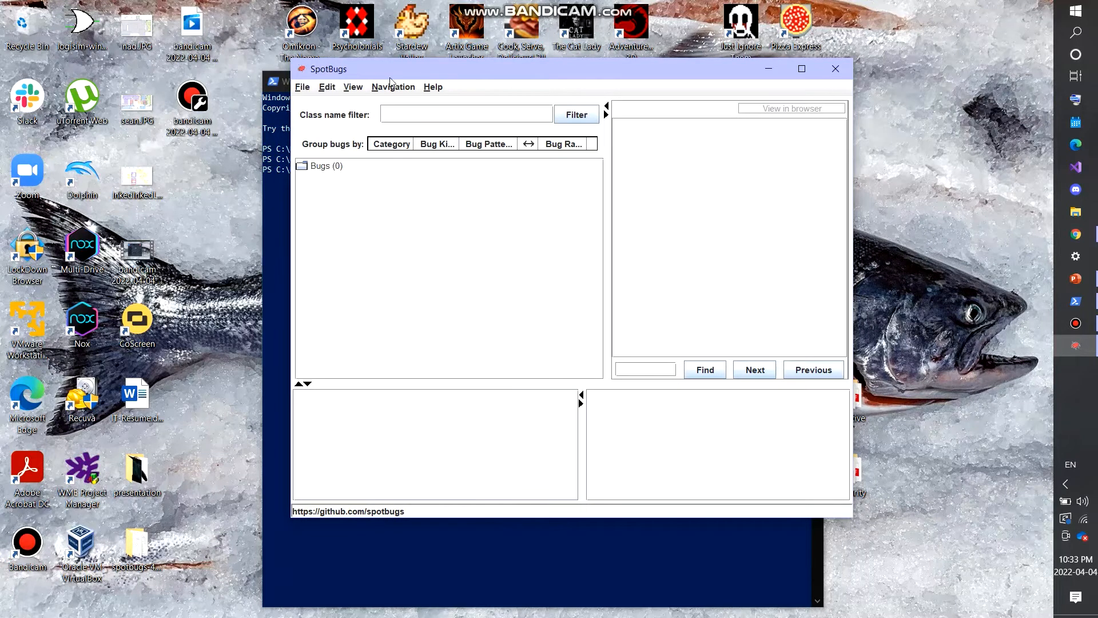
Create a new SpotBugs project and name it MAD-02
{"action": "left_click_drag", "start_coordinate": [389, 69], "coordinate": [403, 120]}
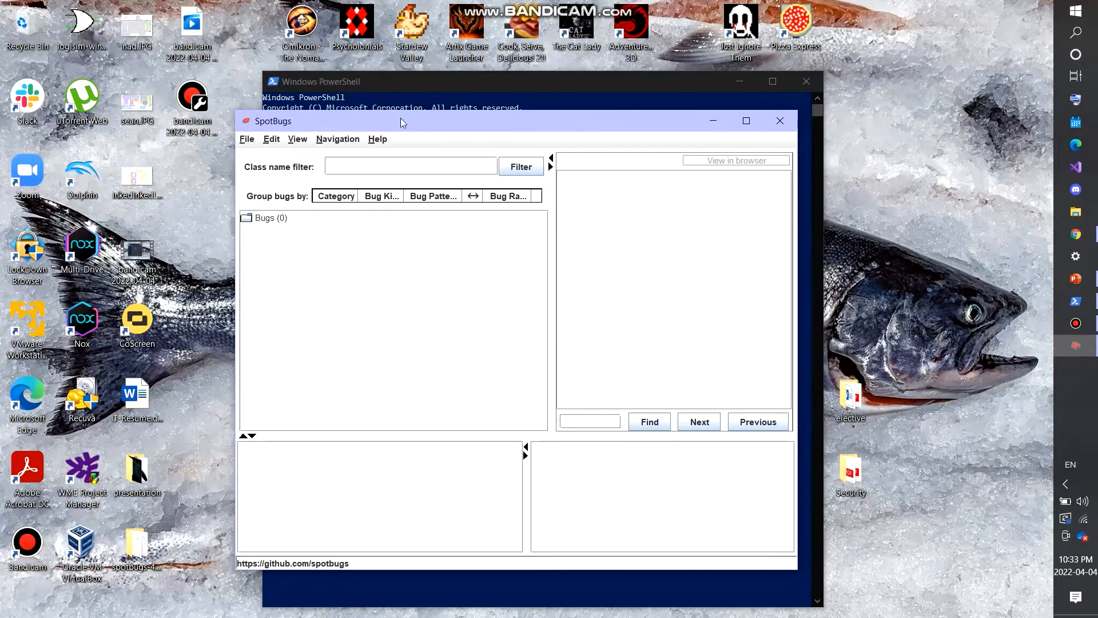
{"action": "left_click_drag", "start_coordinate": [400, 121], "coordinate": [403, 100]}
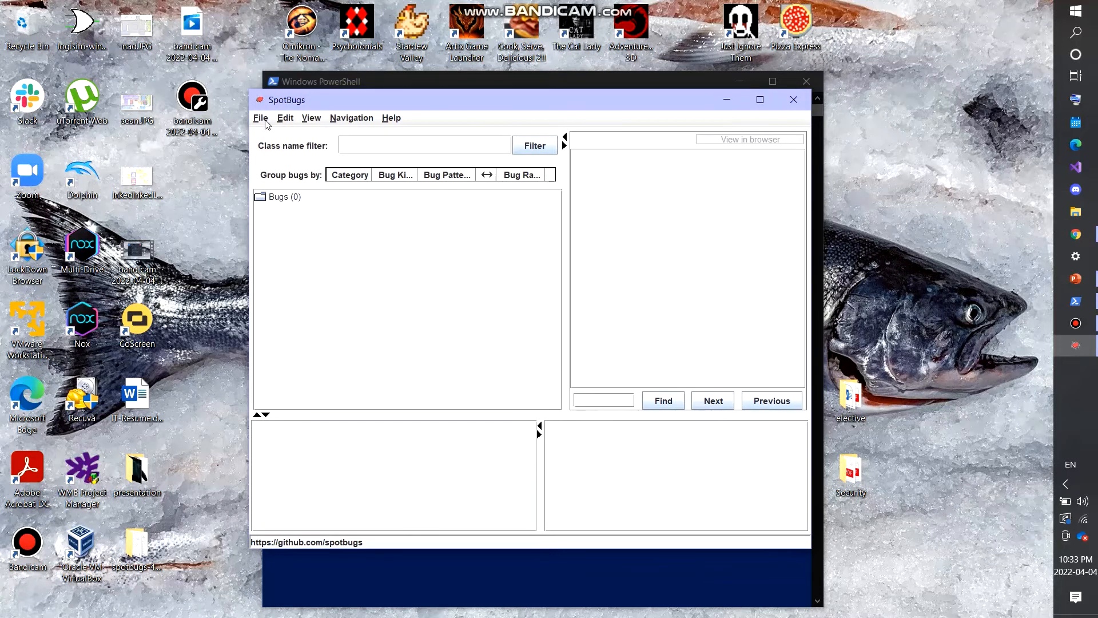
{"action": "left_click", "coordinate": [260, 117]}
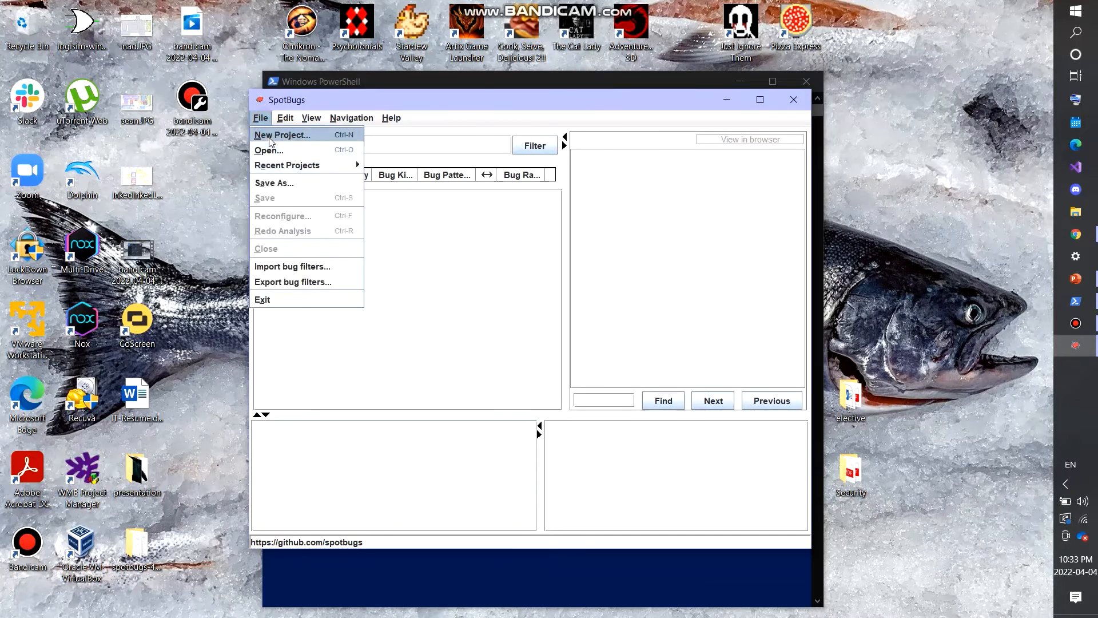
{"action": "left_click", "coordinate": [283, 135]}
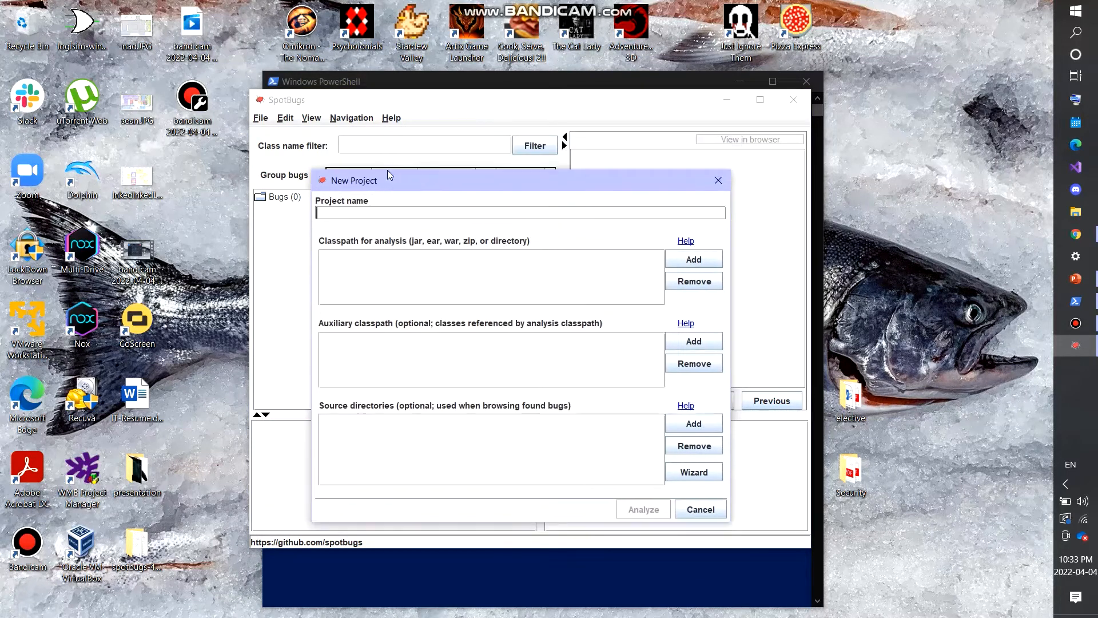
{"action": "left_click_drag", "start_coordinate": [389, 180], "coordinate": [394, 166]}
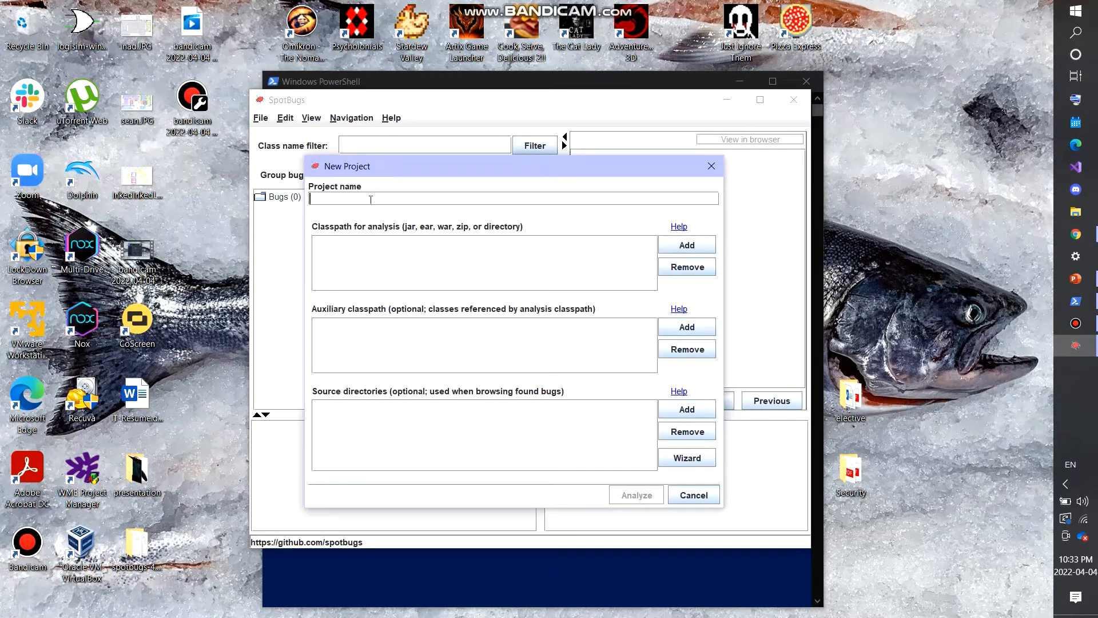
{"action": "mouse_move", "coordinate": [363, 188]}
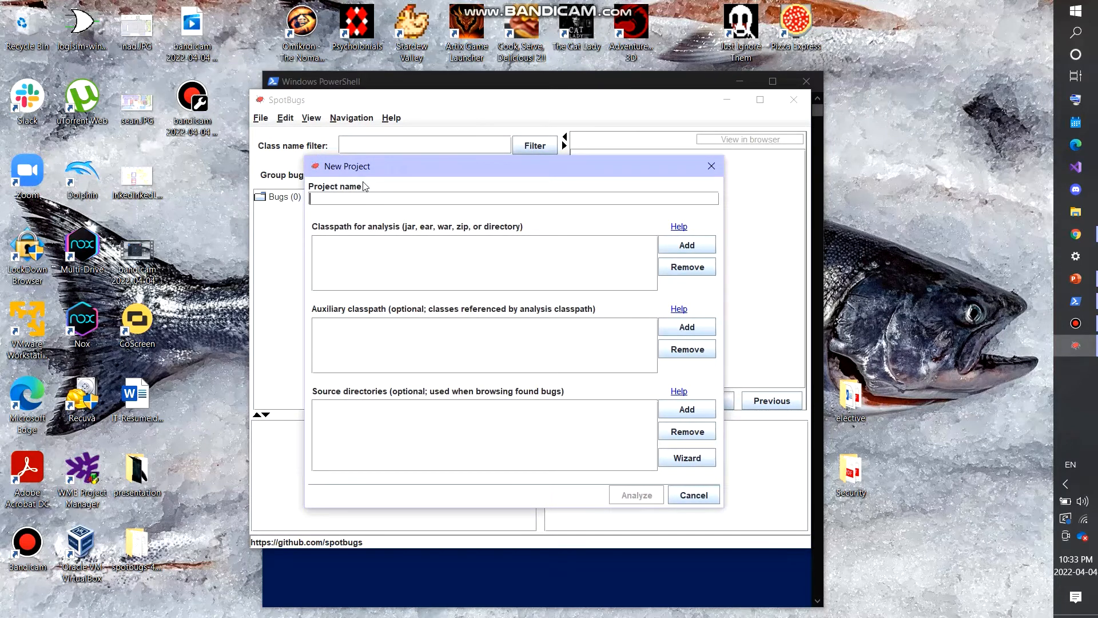
{"action": "type", "text": "MAD"}
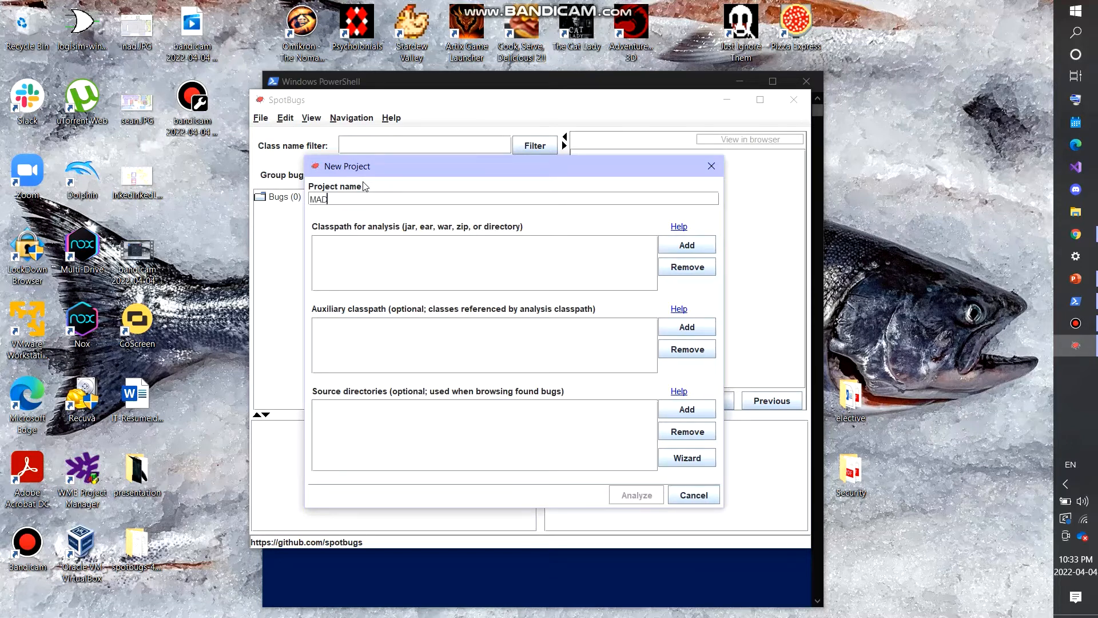
{"action": "type", "text": "-02"}
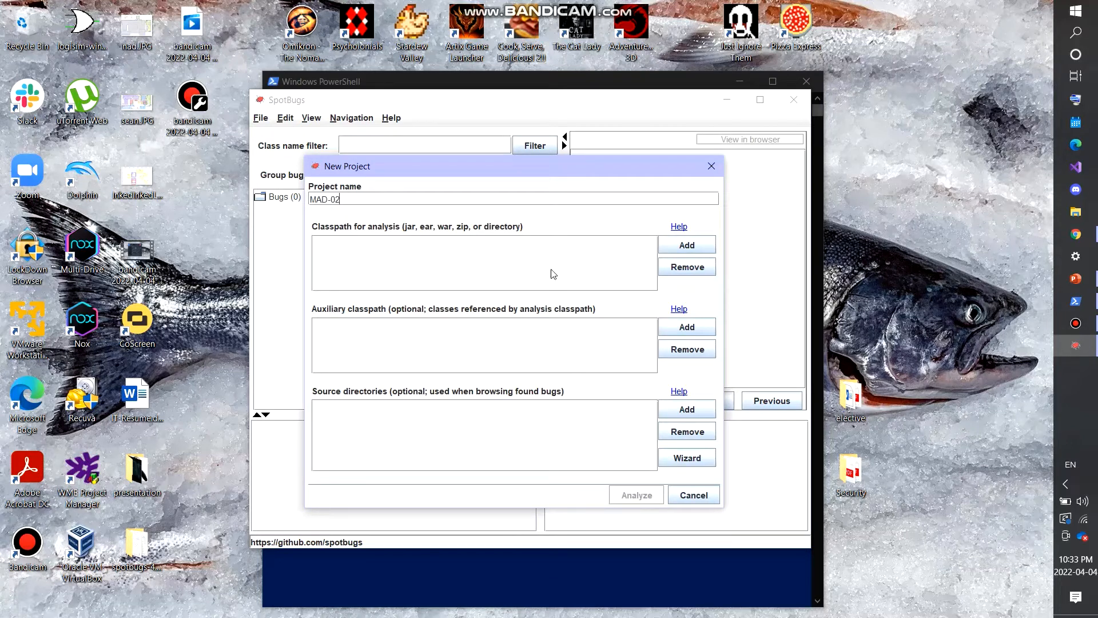
Add the MobileApp MAD-a2 folder to the project's analysis classpath
{"action": "left_click", "coordinate": [686, 244]}
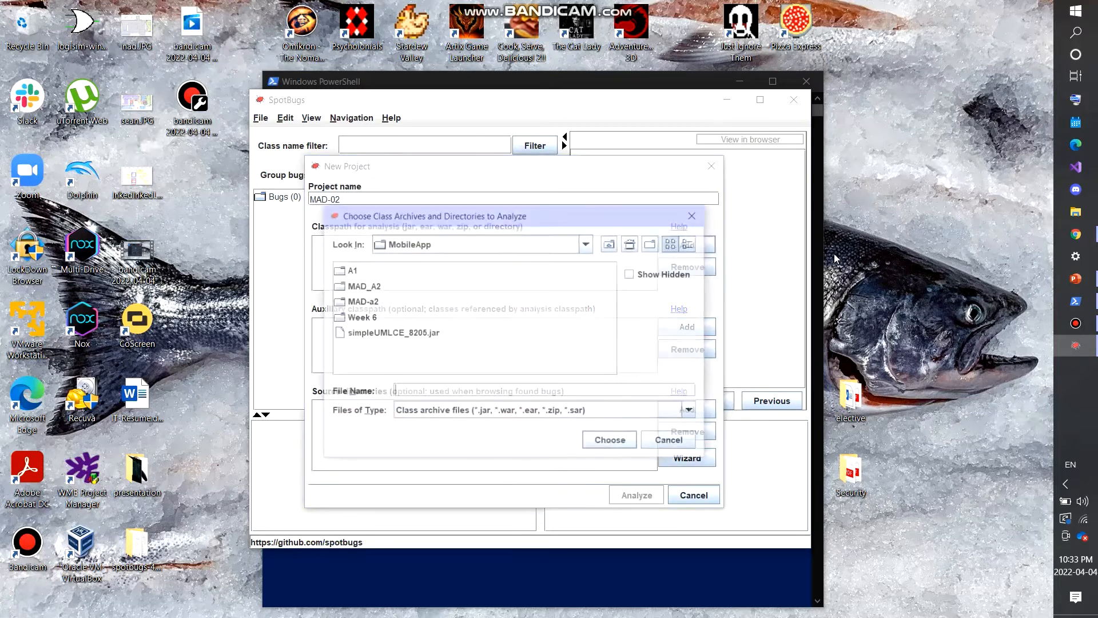
{"action": "left_click", "coordinate": [363, 301]}
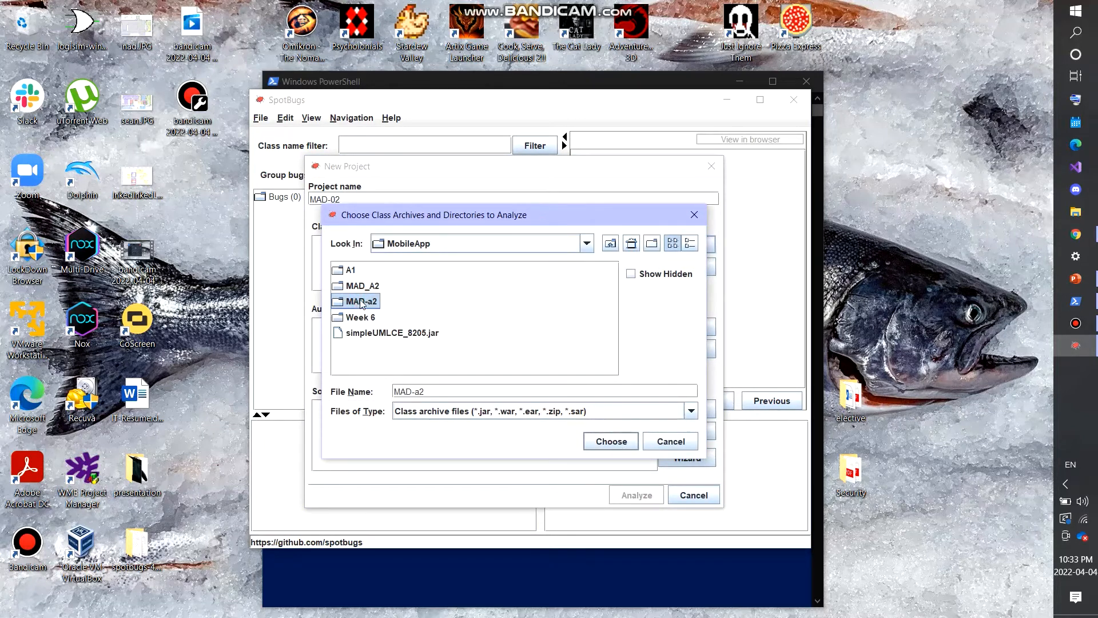
{"action": "left_click", "coordinate": [610, 441]}
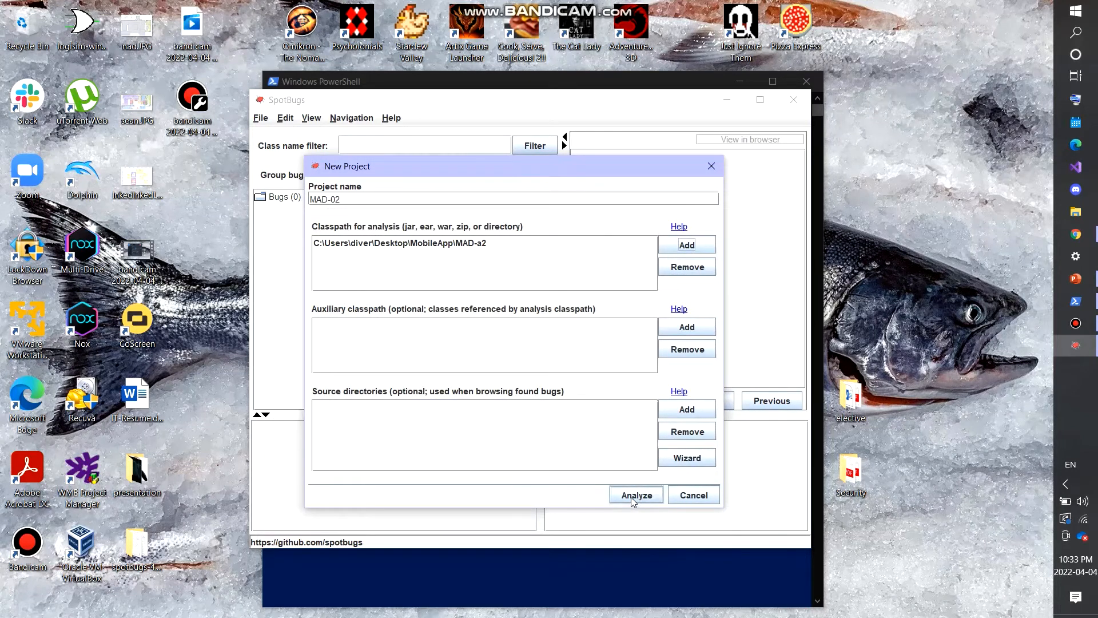
Run the MAD-02 analysis and dismiss the missing classes warning
{"action": "left_click", "coordinate": [635, 495]}
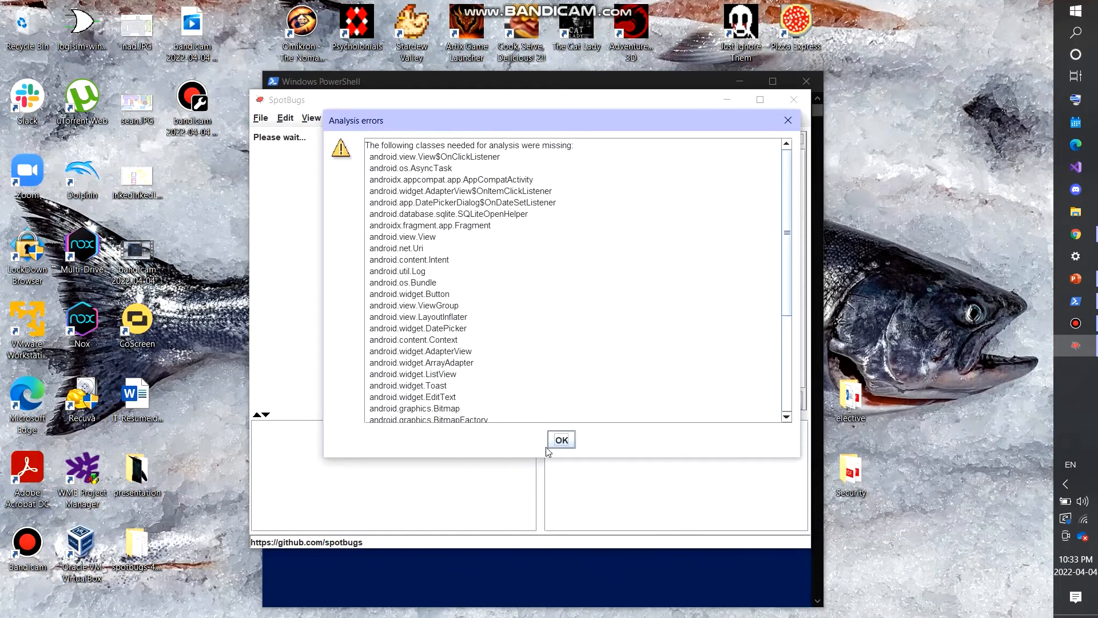
{"action": "left_click", "coordinate": [561, 440]}
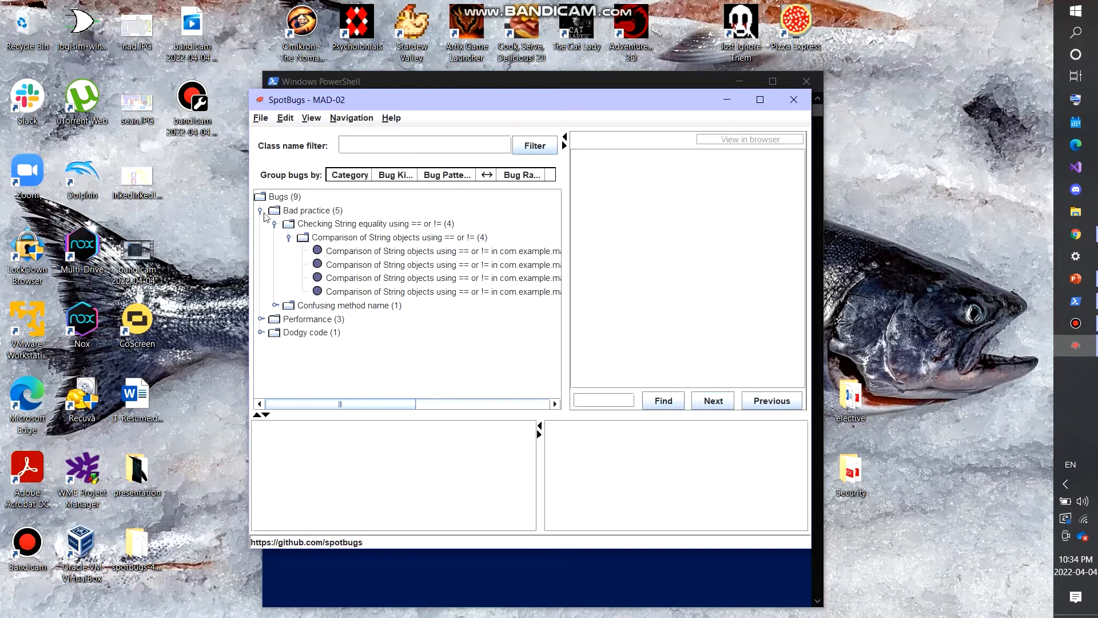
{"action": "left_click", "coordinate": [261, 210]}
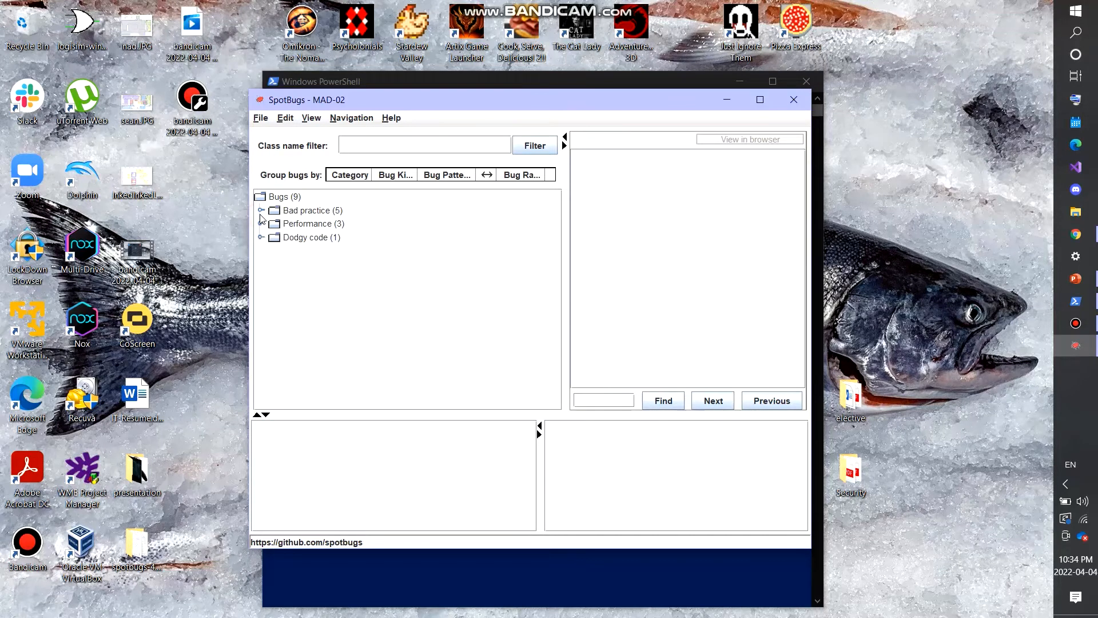
{"action": "left_click", "coordinate": [262, 211]}
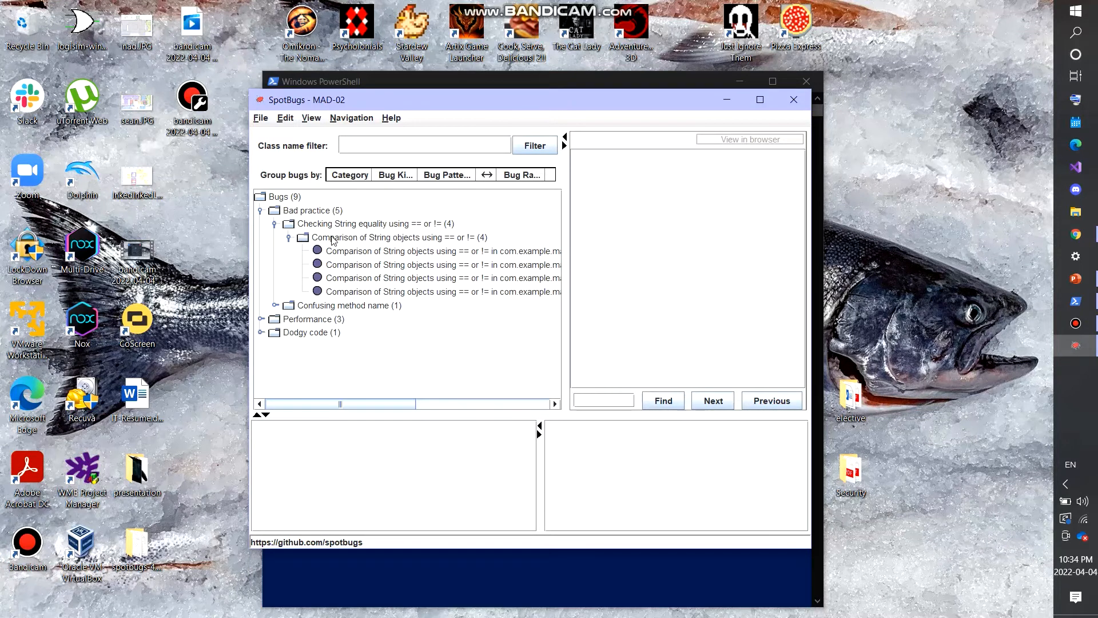
{"action": "mouse_move", "coordinate": [305, 275]}
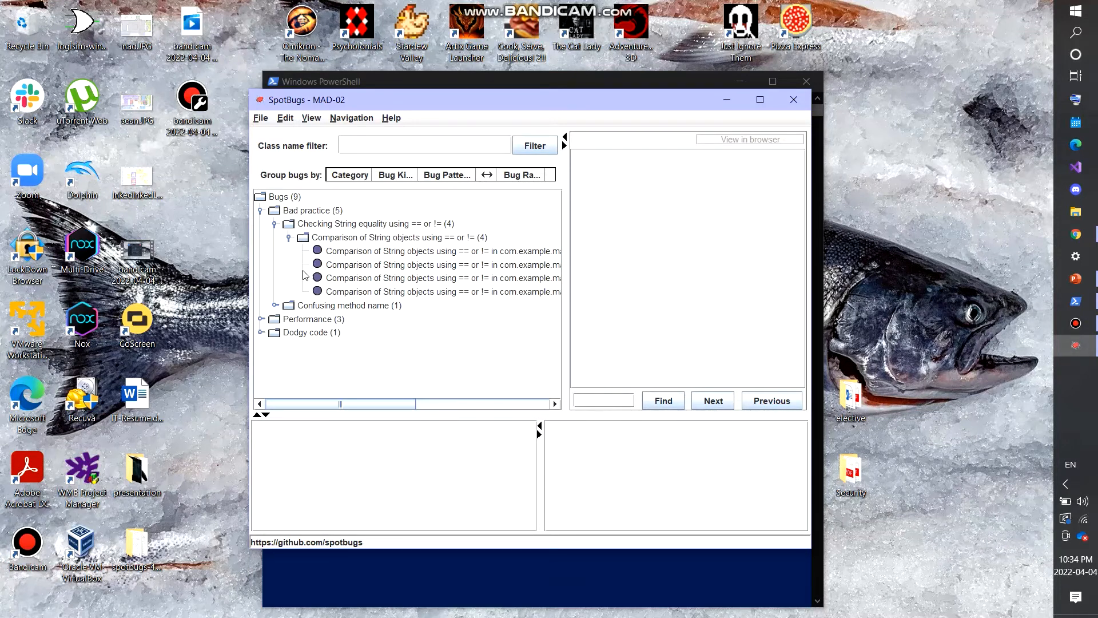
{"action": "left_click", "coordinate": [443, 250]}
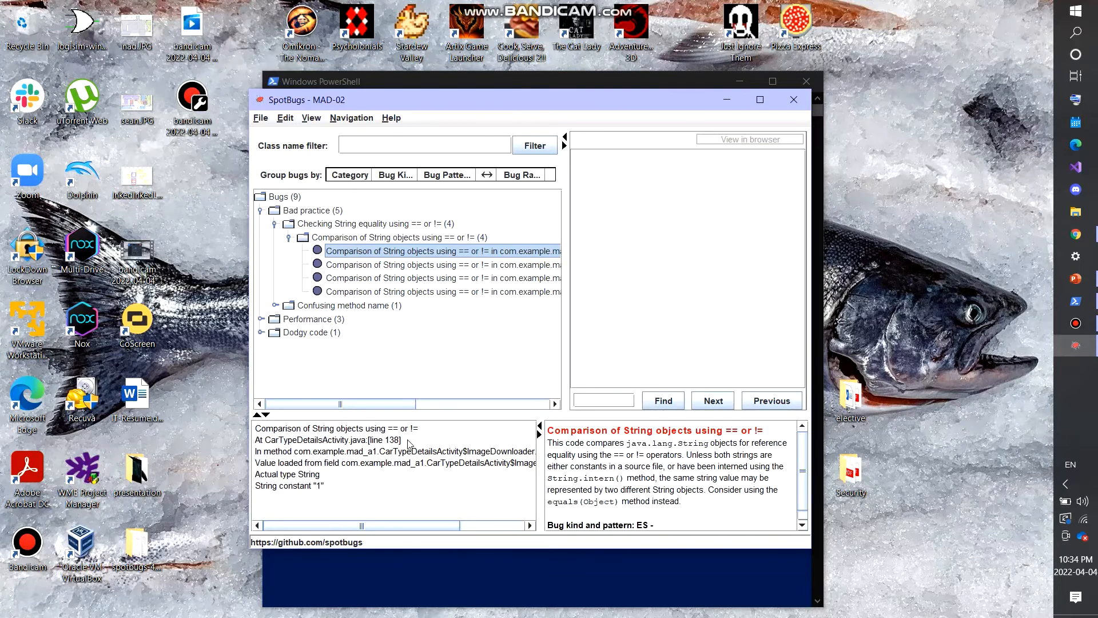
{"action": "mouse_move", "coordinate": [365, 445]}
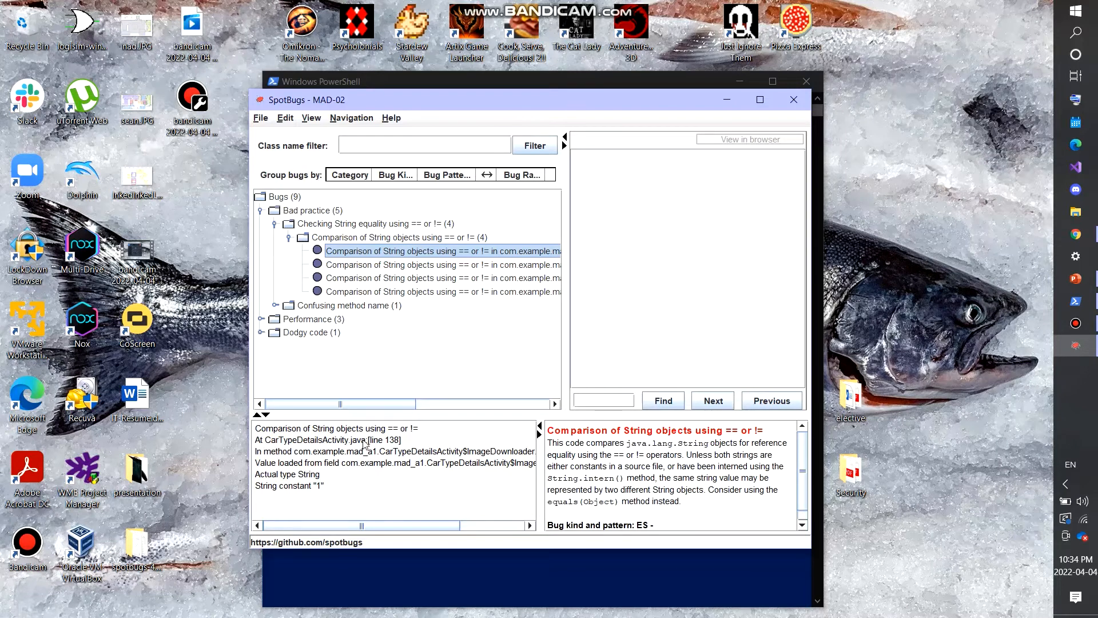
{"action": "mouse_move", "coordinate": [370, 444]}
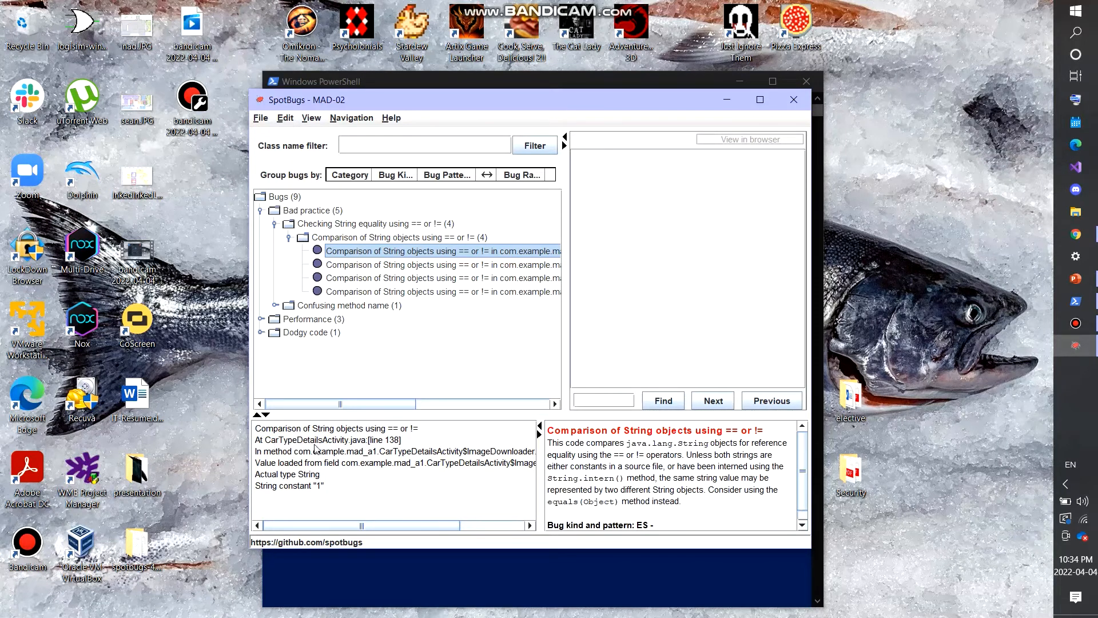
{"action": "mouse_move", "coordinate": [382, 447]}
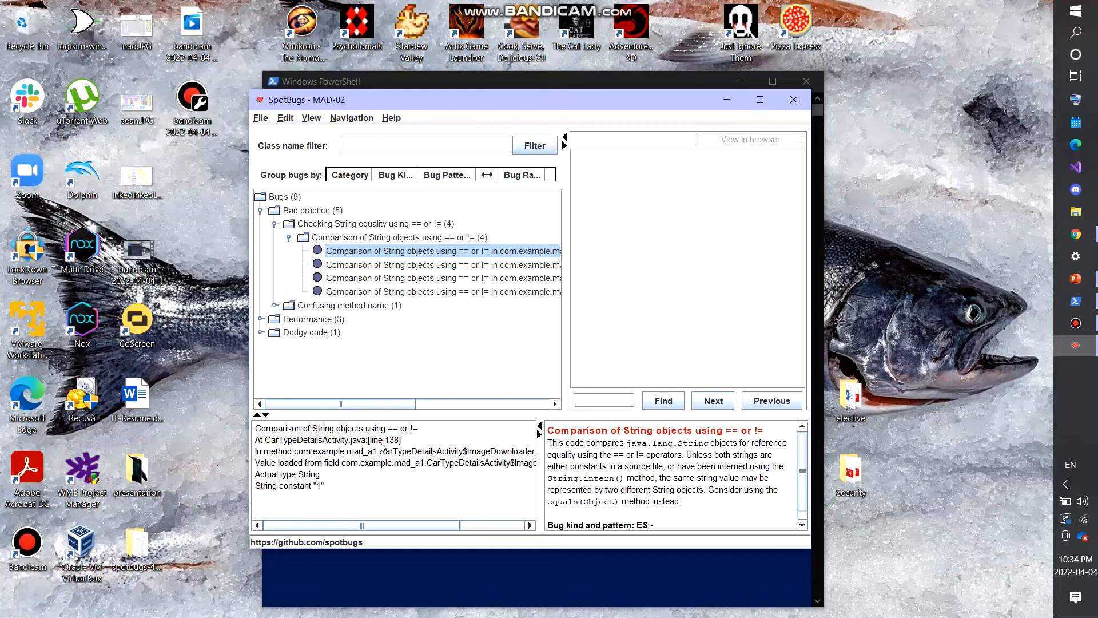
{"action": "mouse_move", "coordinate": [384, 473]}
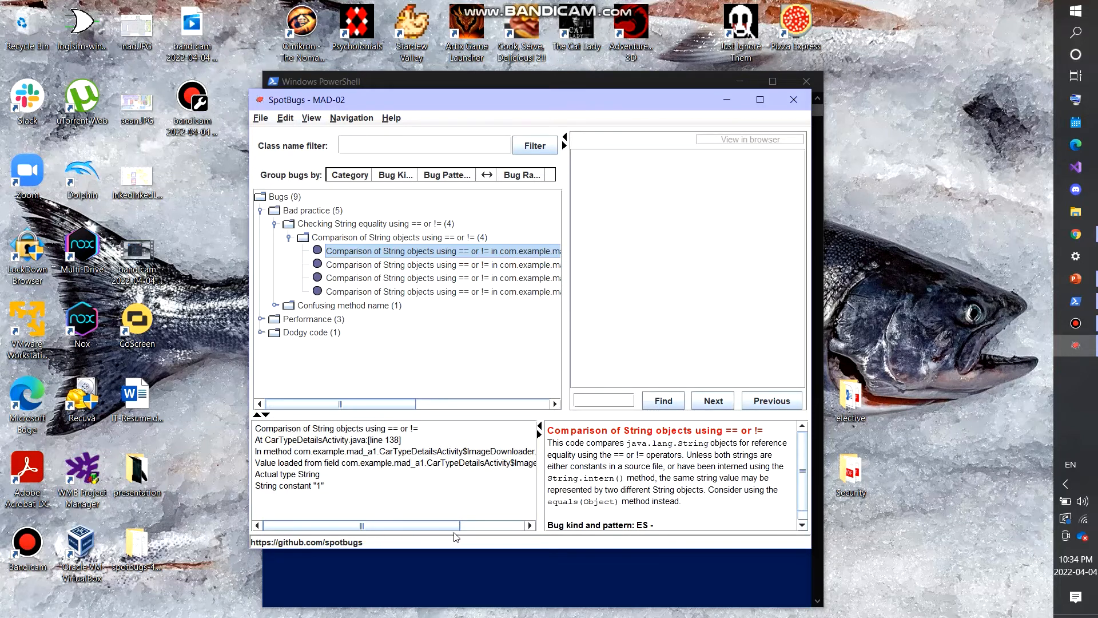
{"action": "mouse_move", "coordinate": [618, 436]}
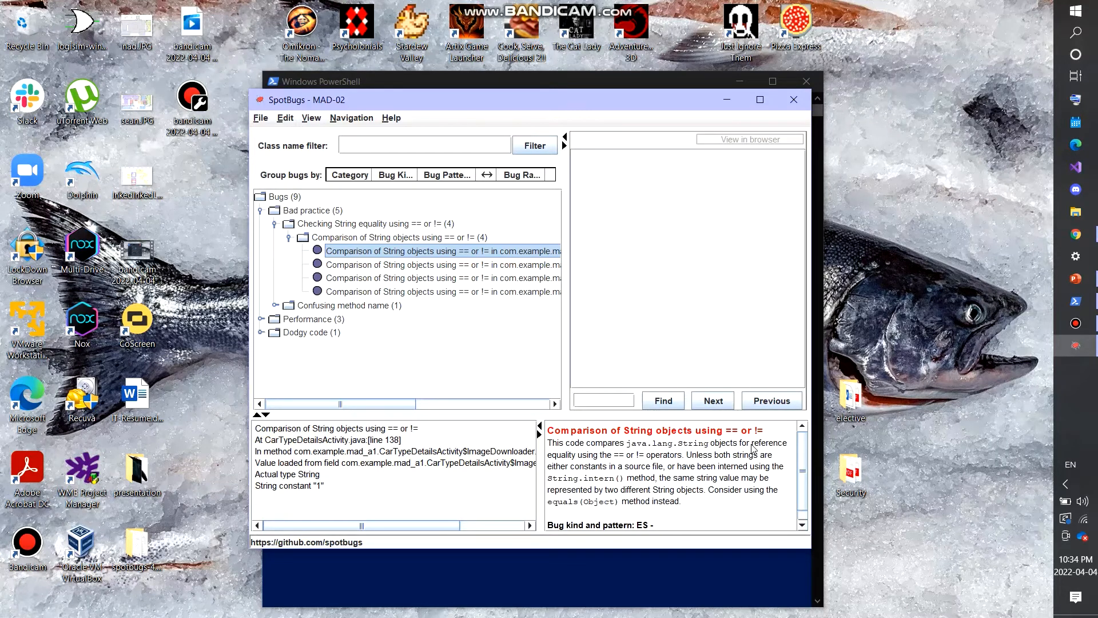
{"action": "mouse_move", "coordinate": [650, 439]}
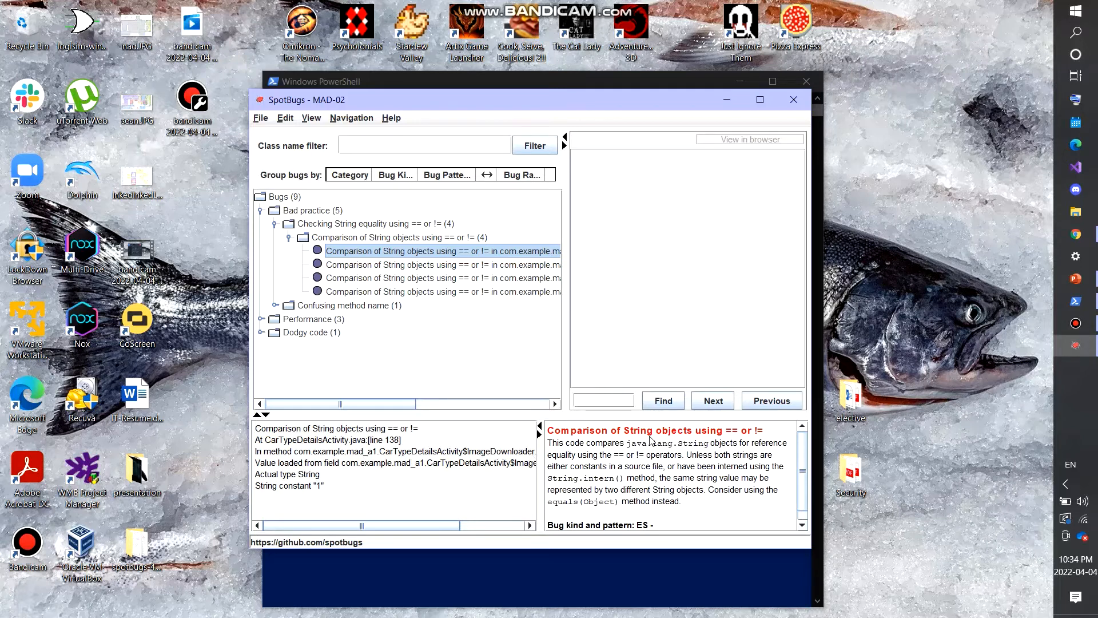
{"action": "mouse_move", "coordinate": [624, 471]}
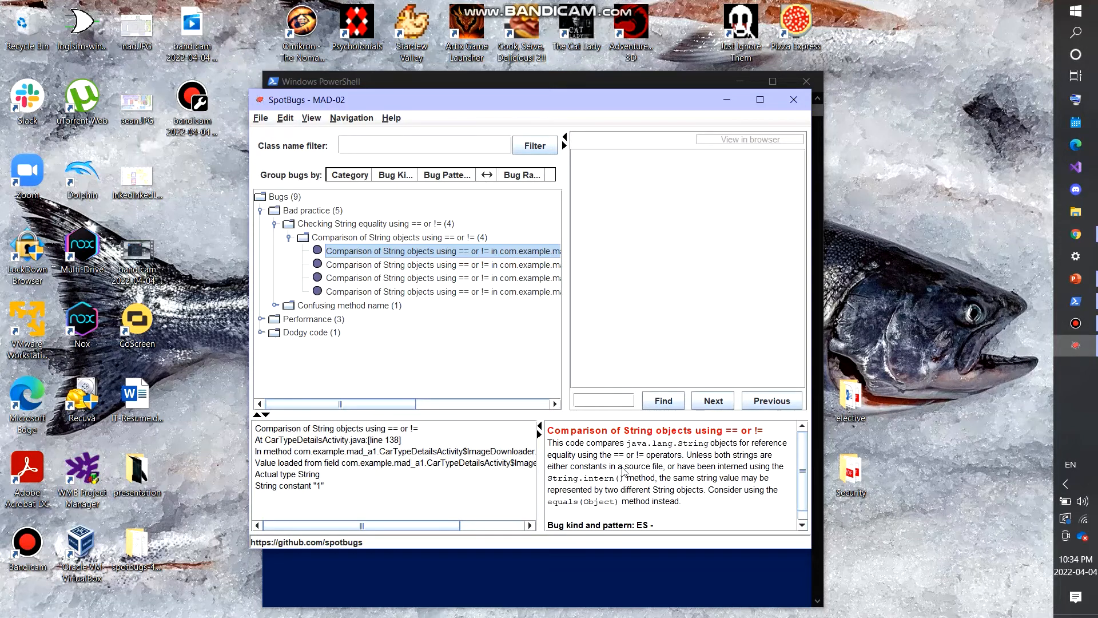
{"action": "mouse_move", "coordinate": [670, 483]}
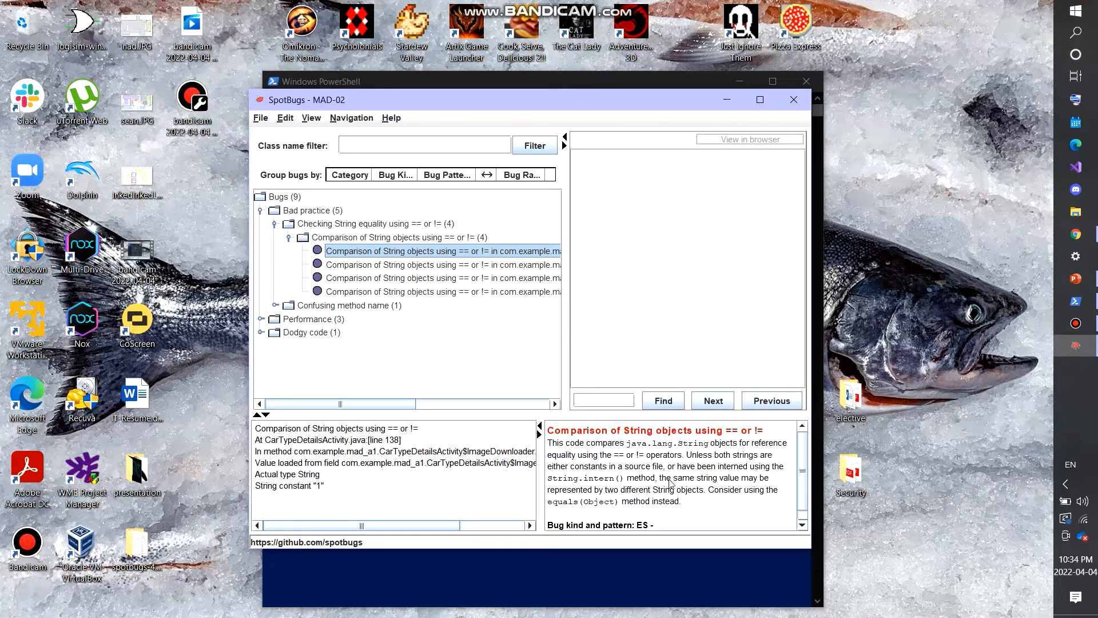
{"action": "mouse_move", "coordinate": [694, 495]}
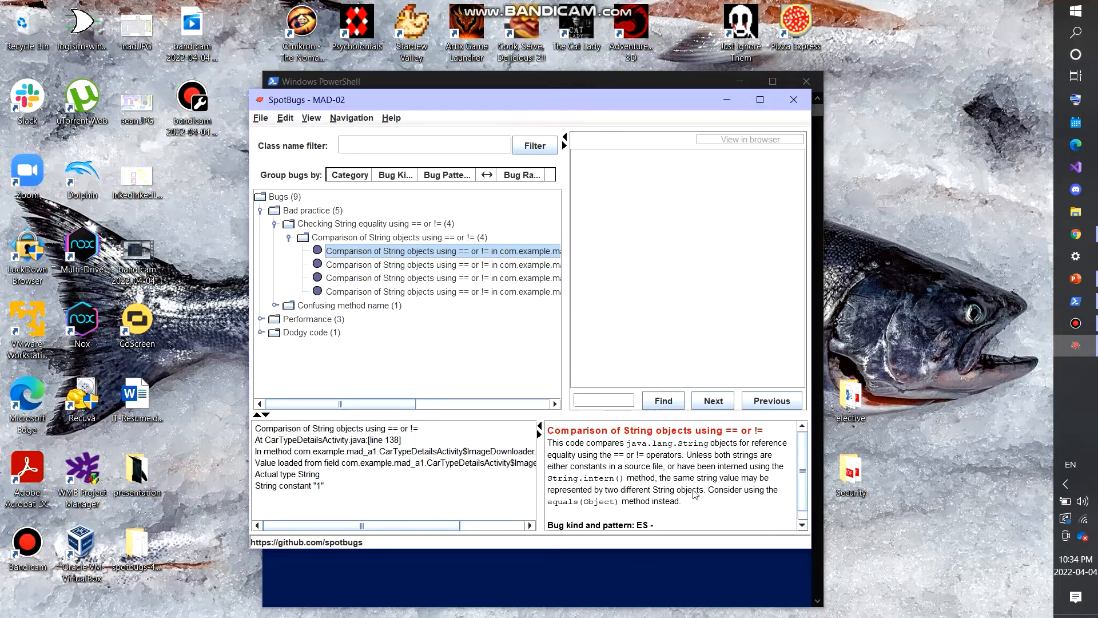
{"action": "mouse_move", "coordinate": [690, 500]}
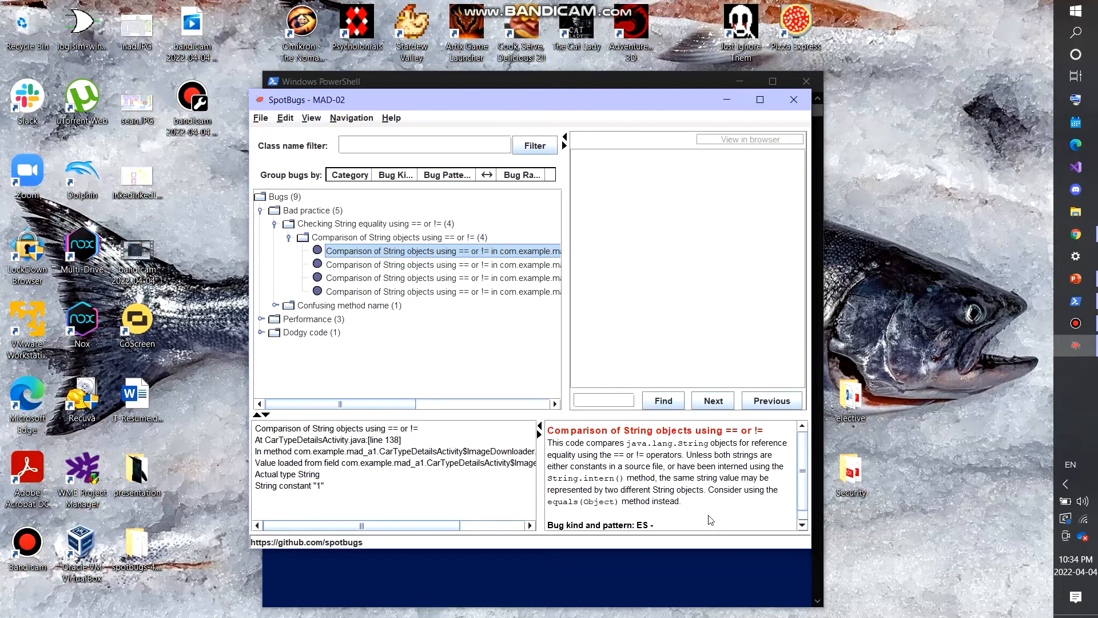
{"action": "mouse_move", "coordinate": [687, 508]}
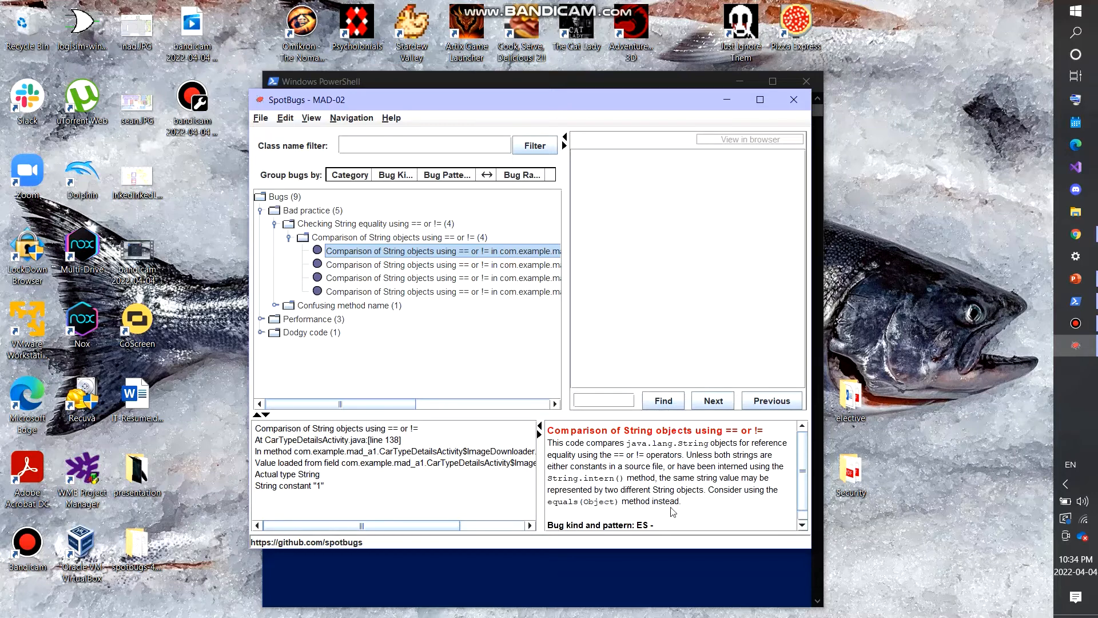
{"action": "mouse_move", "coordinate": [481, 299]}
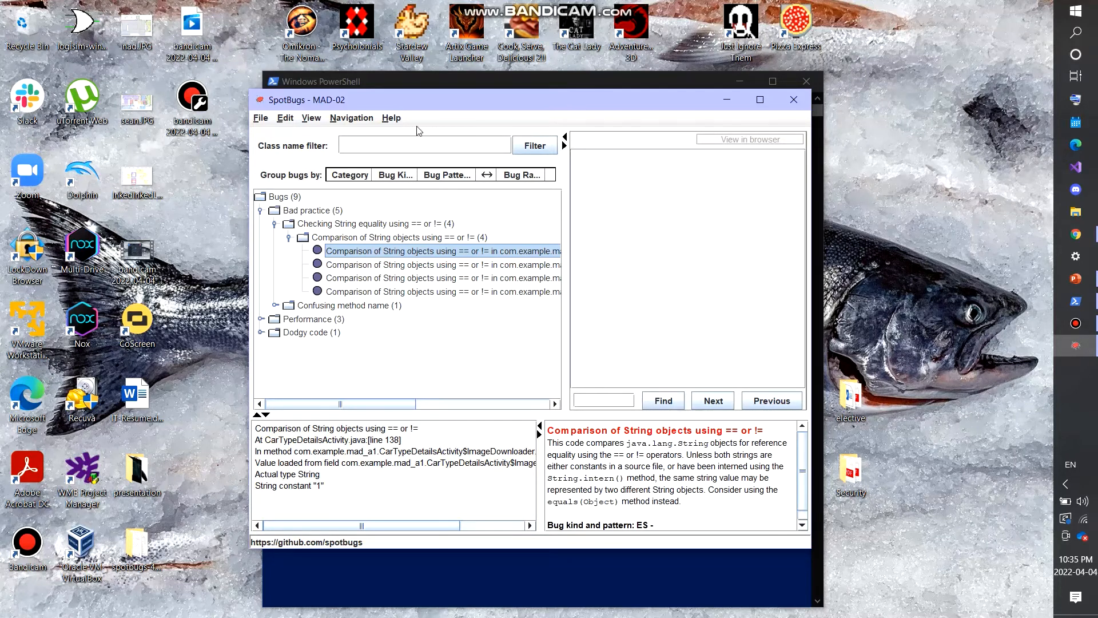
{"action": "left_click_drag", "start_coordinate": [417, 99], "coordinate": [375, 96]}
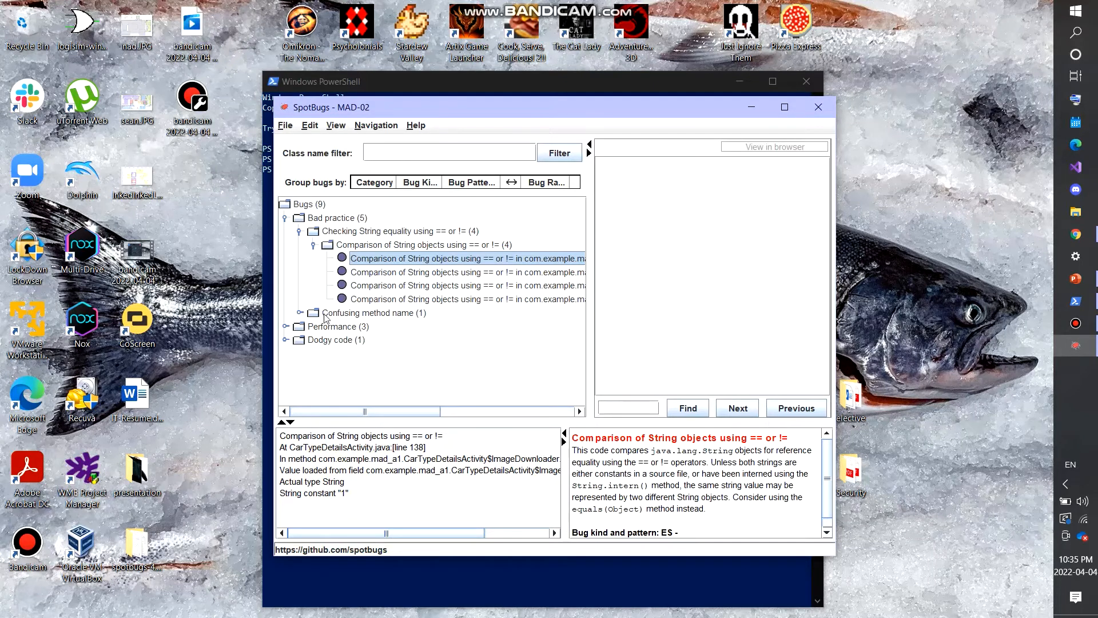
View the Confusing method name bug, then the static inner class bug for CarTypeDetailsActivity$DisableButton
{"action": "left_click", "coordinate": [373, 312]}
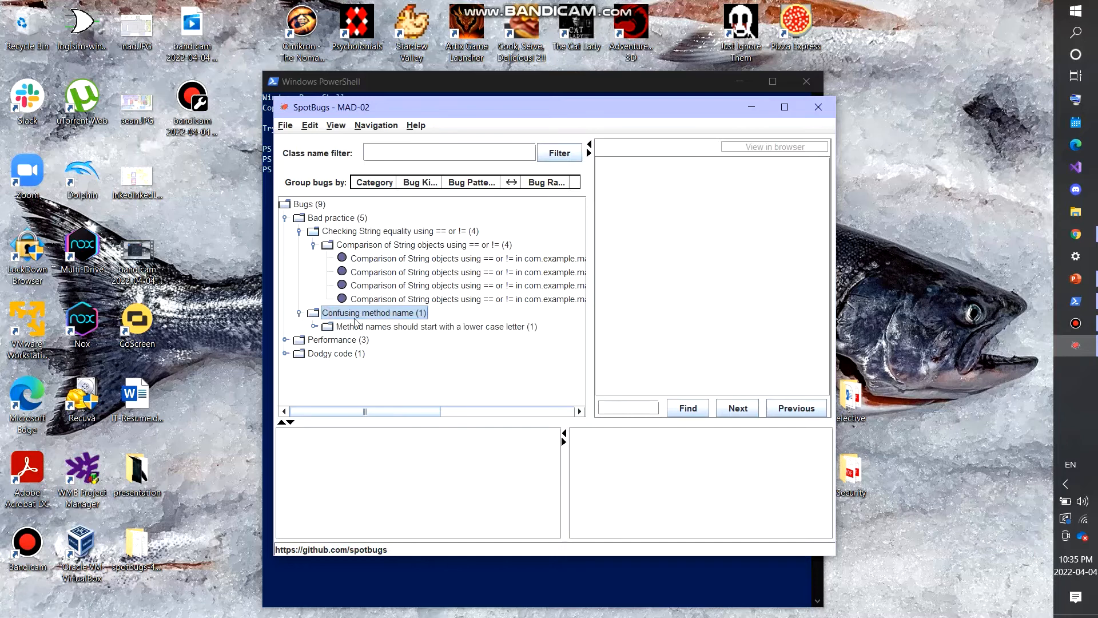
{"action": "left_click", "coordinate": [435, 326]}
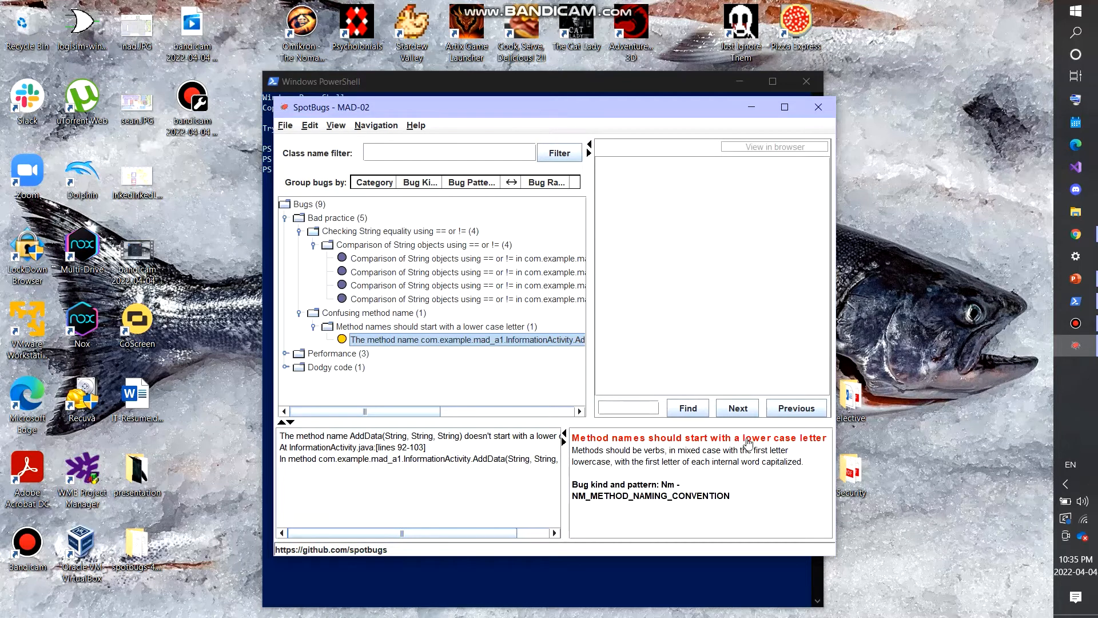
{"action": "mouse_move", "coordinate": [376, 491]}
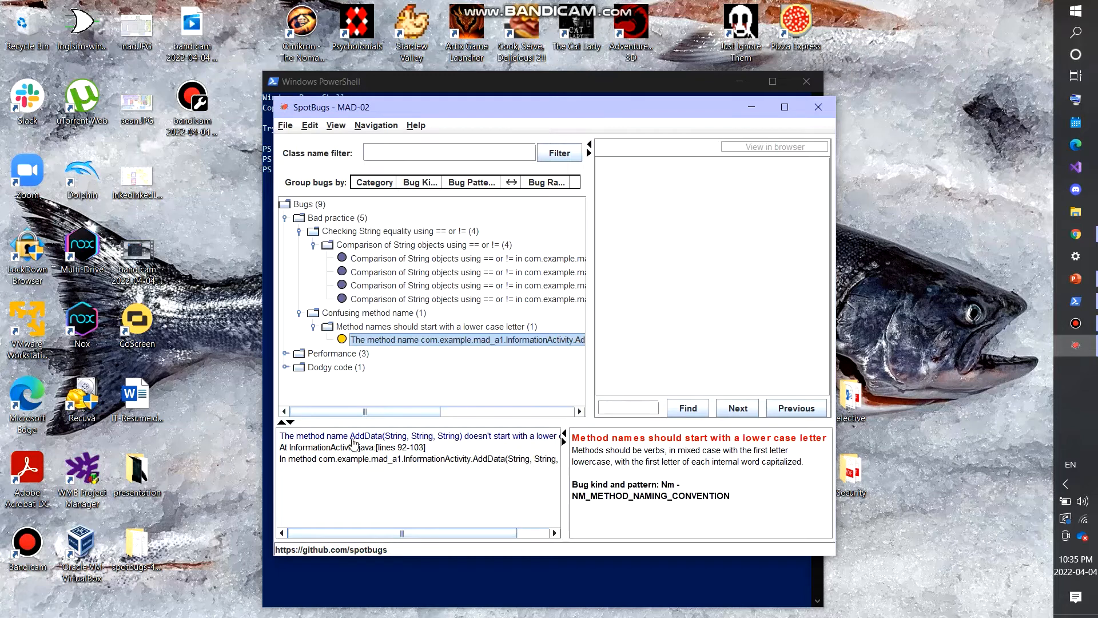
{"action": "mouse_move", "coordinate": [619, 450]}
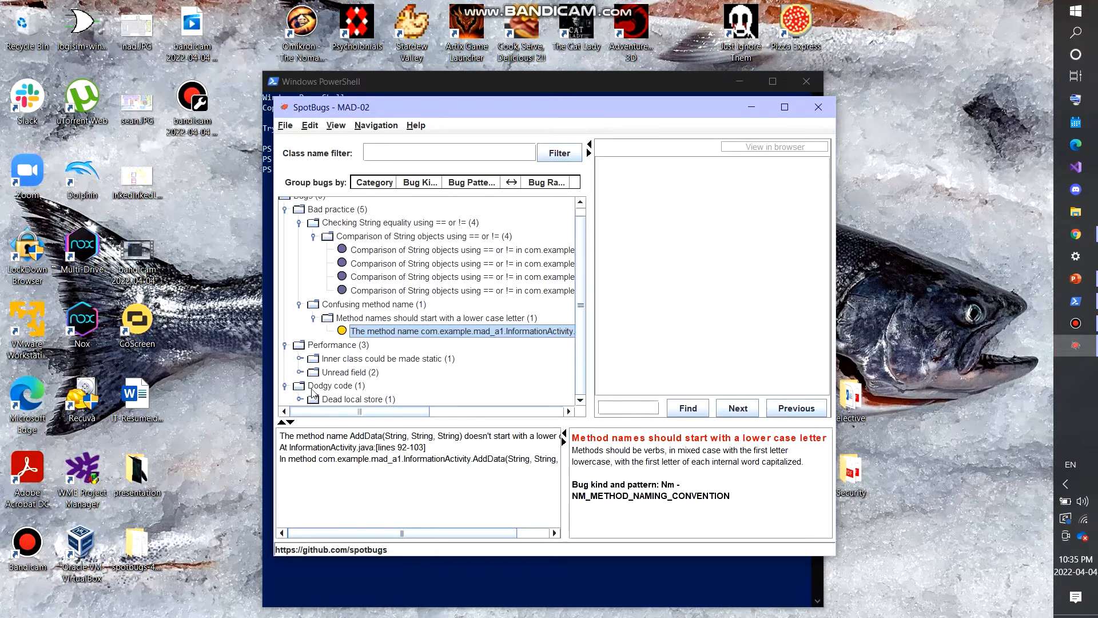
{"action": "left_click", "coordinate": [299, 372]}
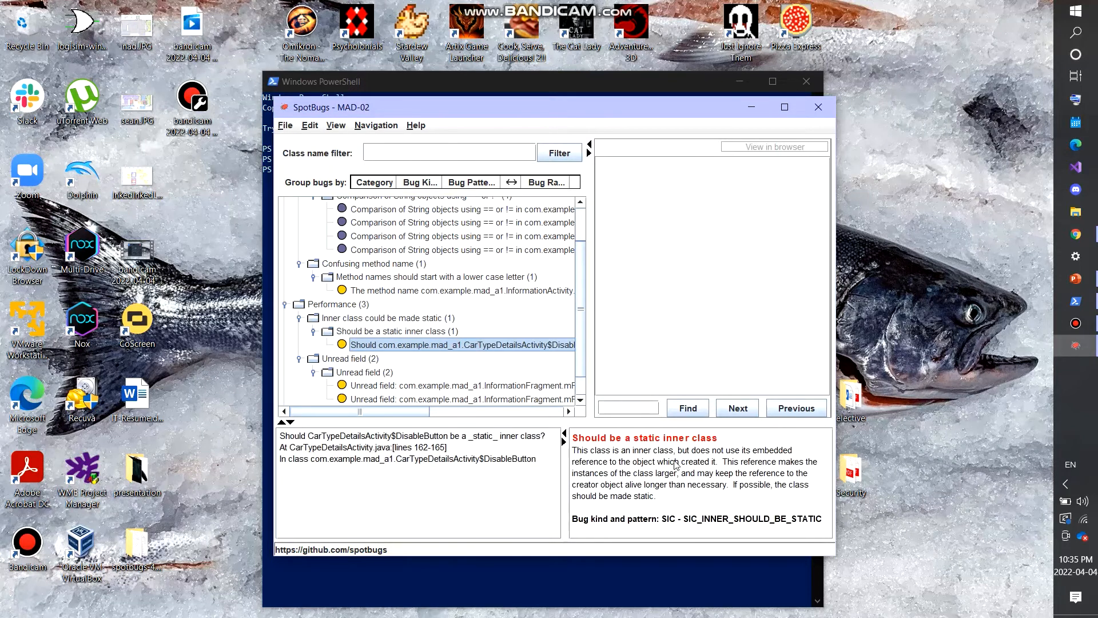
{"action": "mouse_move", "coordinate": [744, 448]}
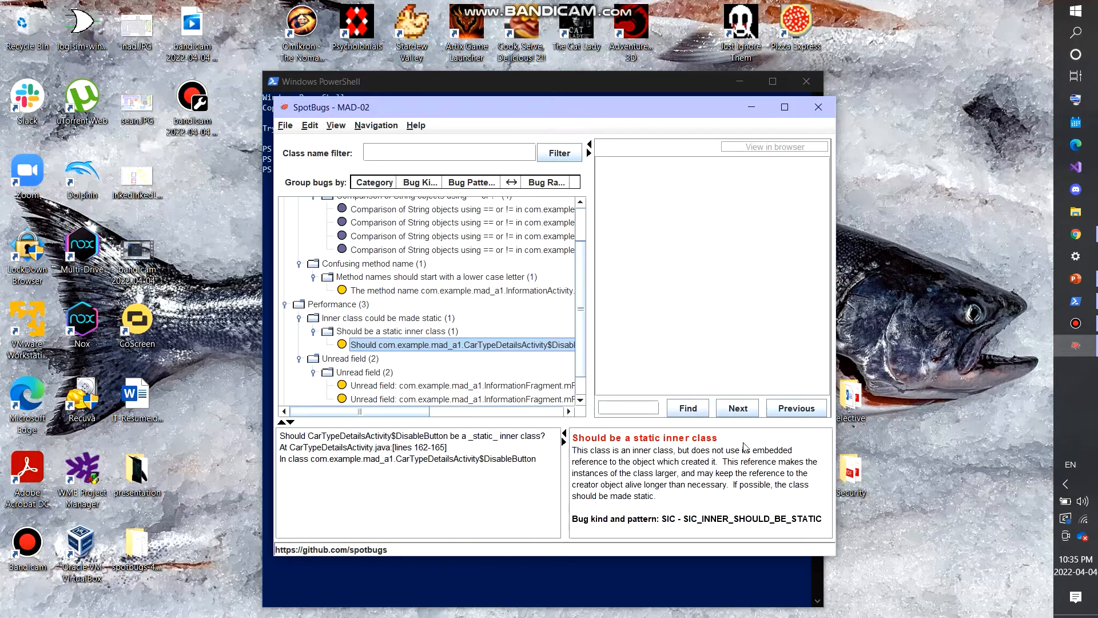
{"action": "mouse_move", "coordinate": [294, 310]}
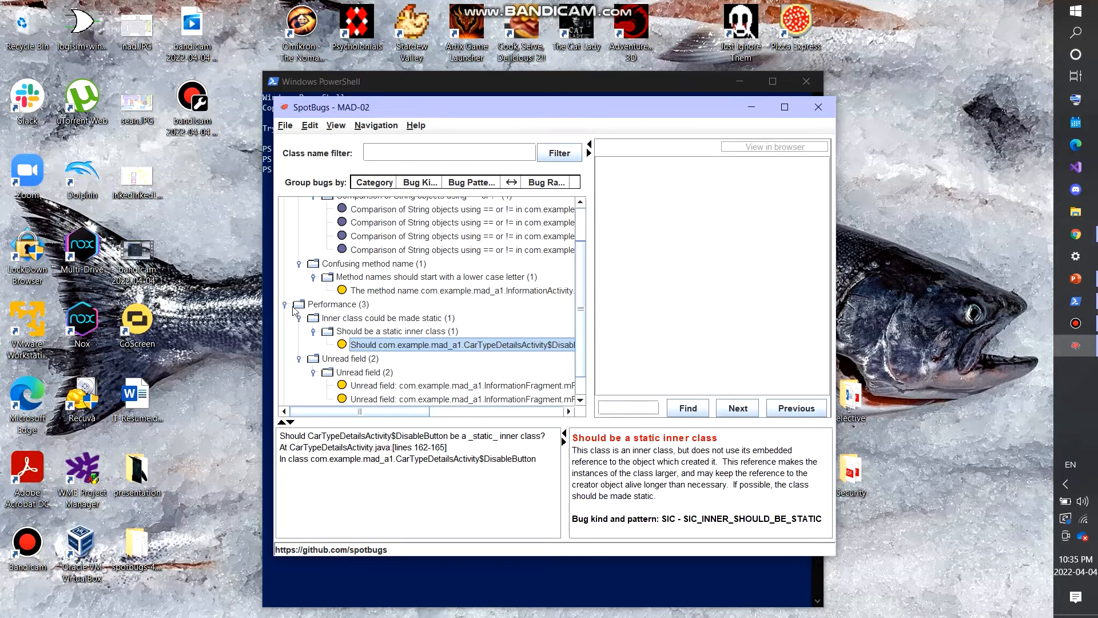
{"action": "scroll", "scroll_direction": "down", "scroll_amount": 3}
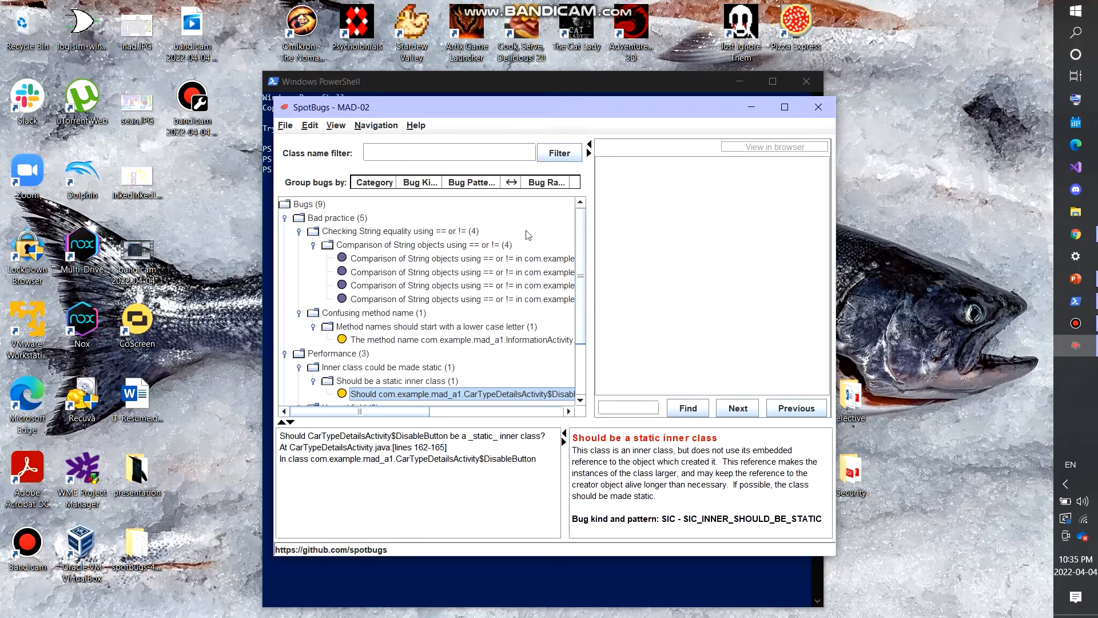
{"action": "scroll", "scroll_direction": "down", "scroll_amount": 3}
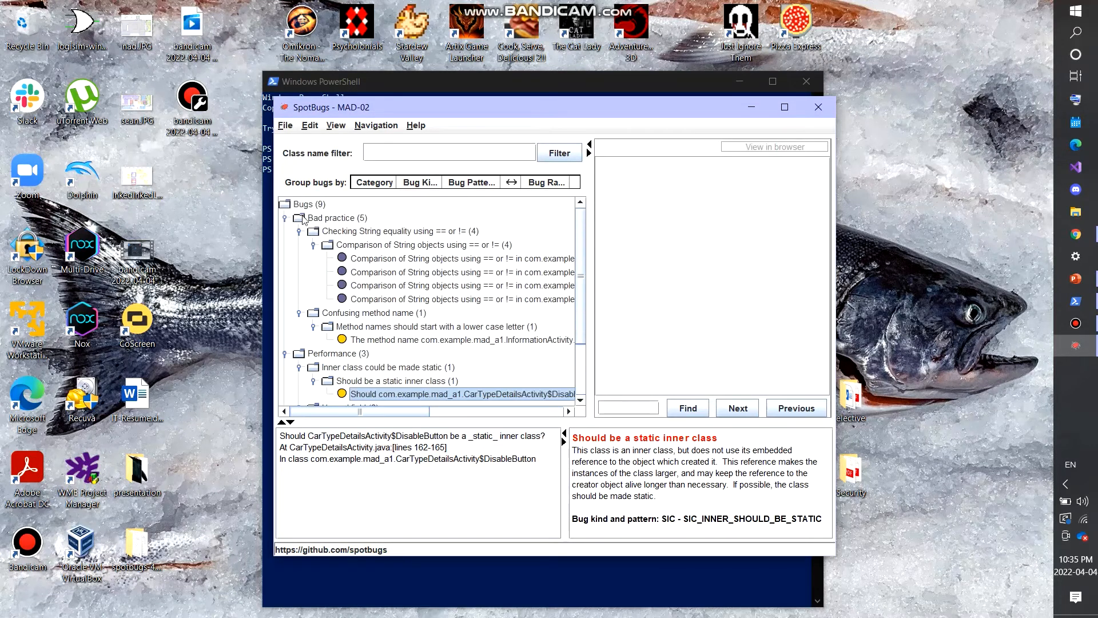
{"action": "mouse_move", "coordinate": [607, 272]}
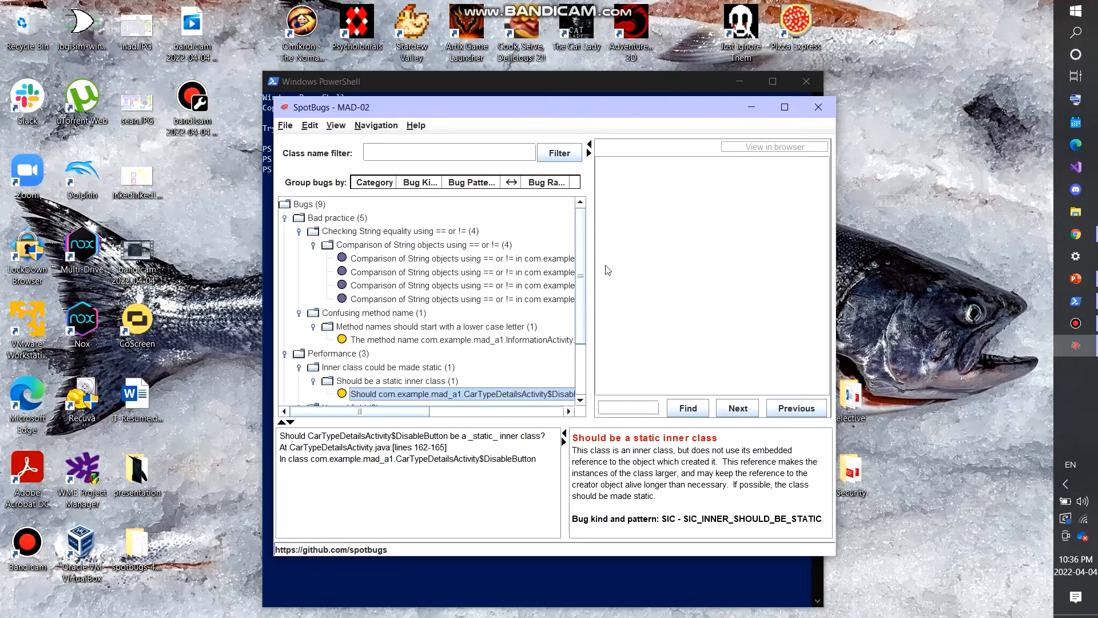
{"action": "scroll", "scroll_direction": "down", "scroll_amount": 3}
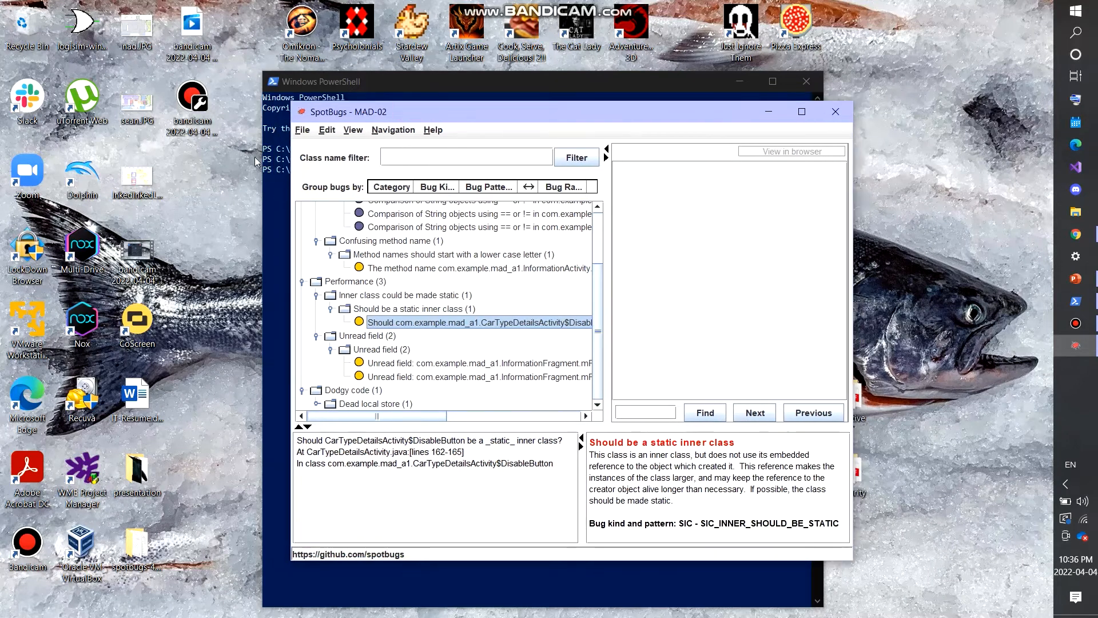
Create project NAD-02 with the NetDev A02 folder as classpath and run its analysis
{"action": "left_click", "coordinate": [303, 129]}
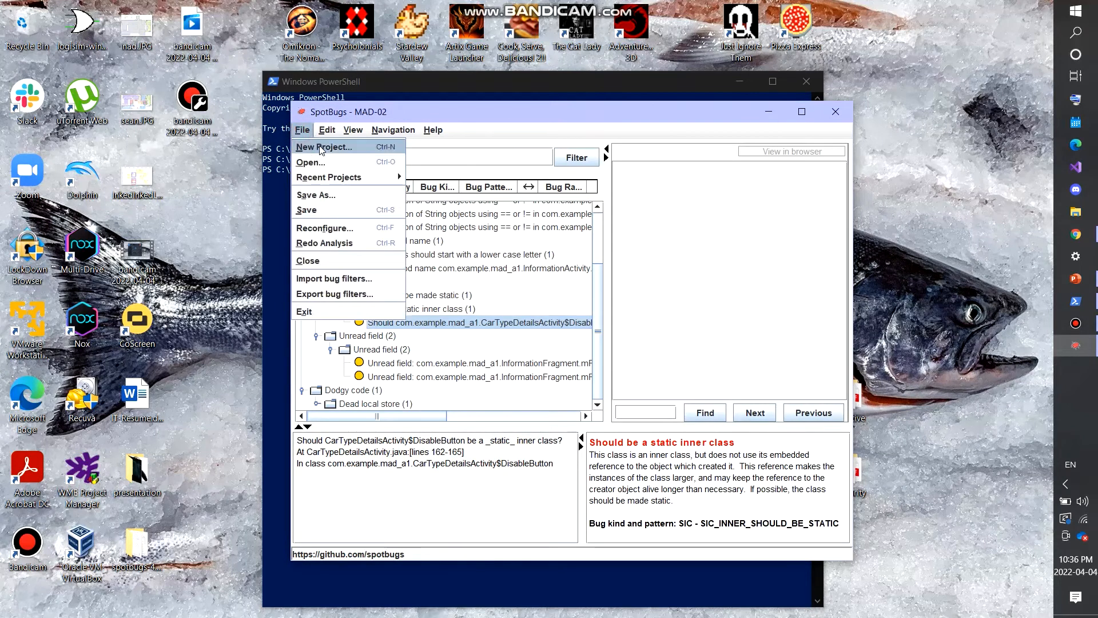
{"action": "left_click", "coordinate": [324, 147]}
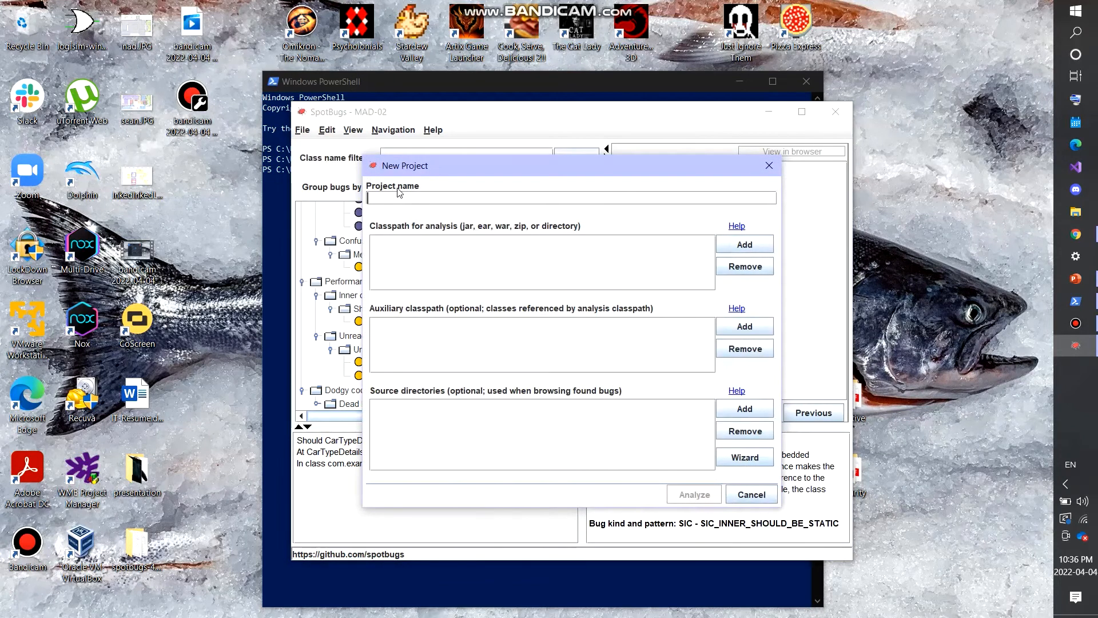
{"action": "type", "text": "NAD-02"}
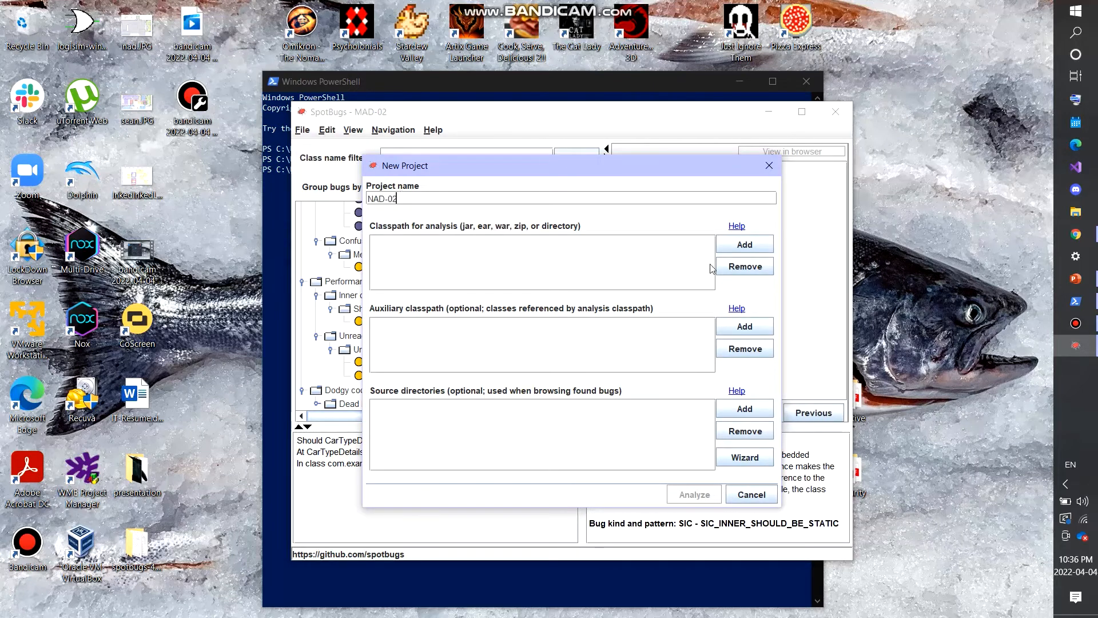
{"action": "left_click", "coordinate": [744, 244]}
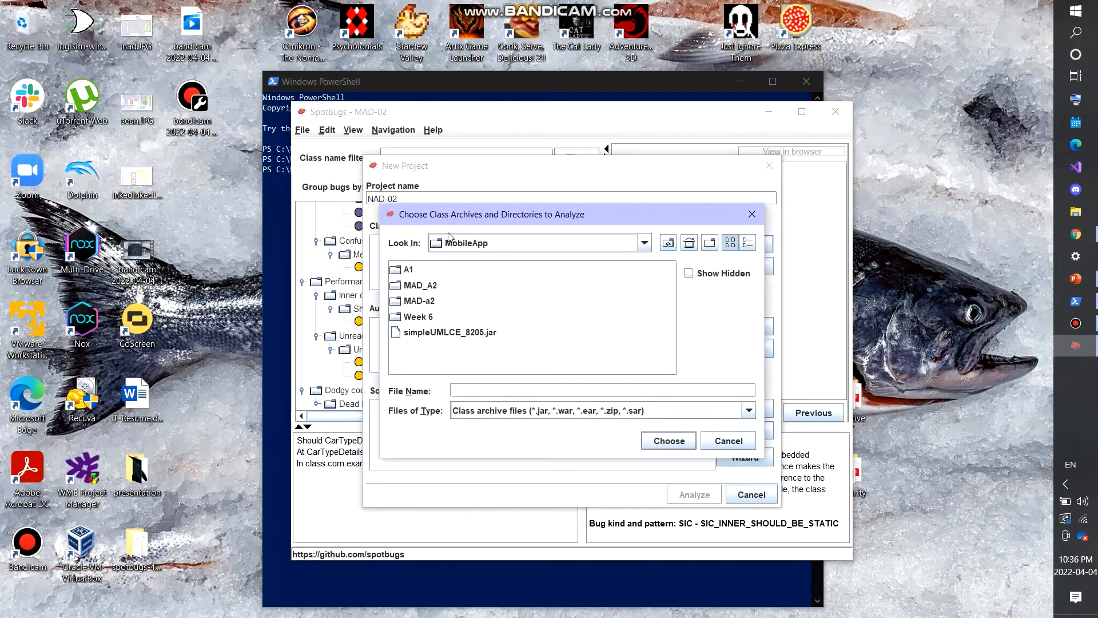
{"action": "left_click", "coordinate": [642, 242]}
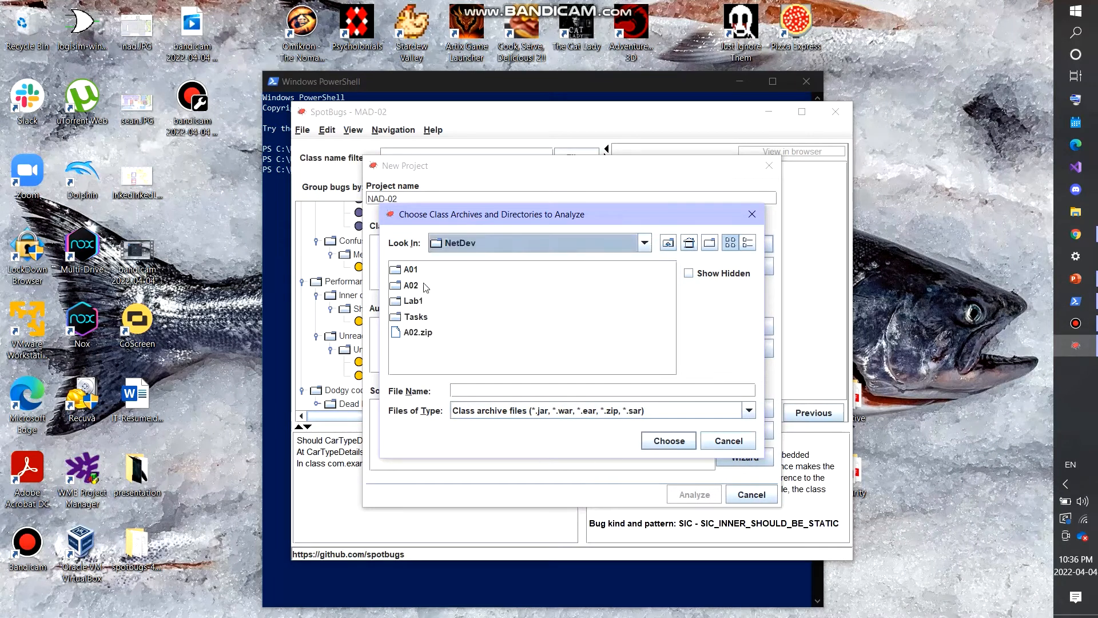
{"action": "left_click", "coordinate": [667, 440]}
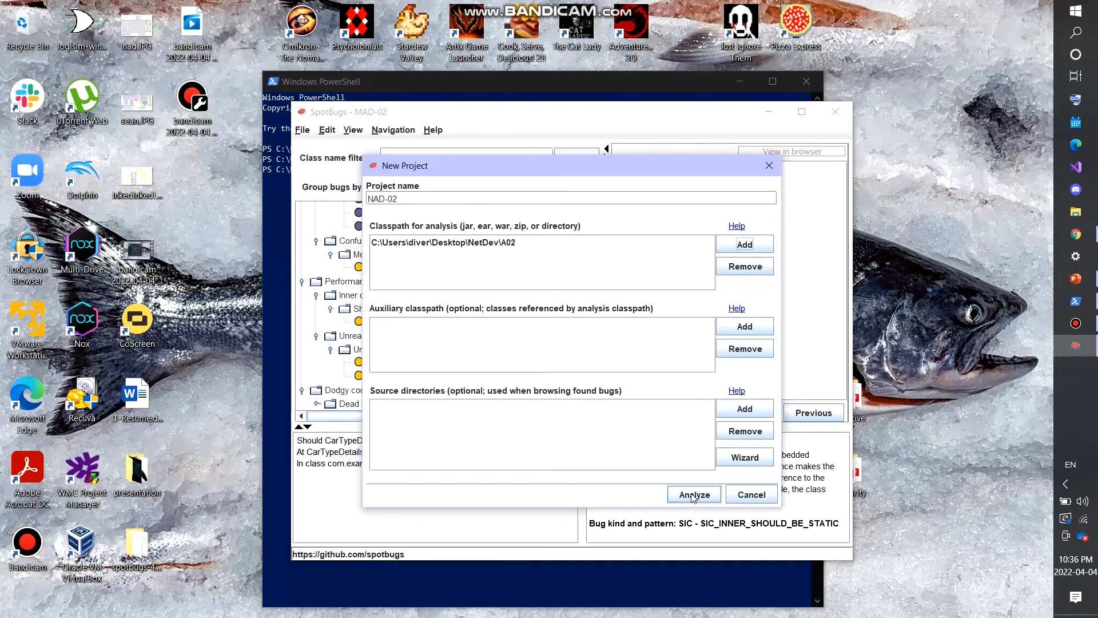
{"action": "left_click", "coordinate": [694, 494]}
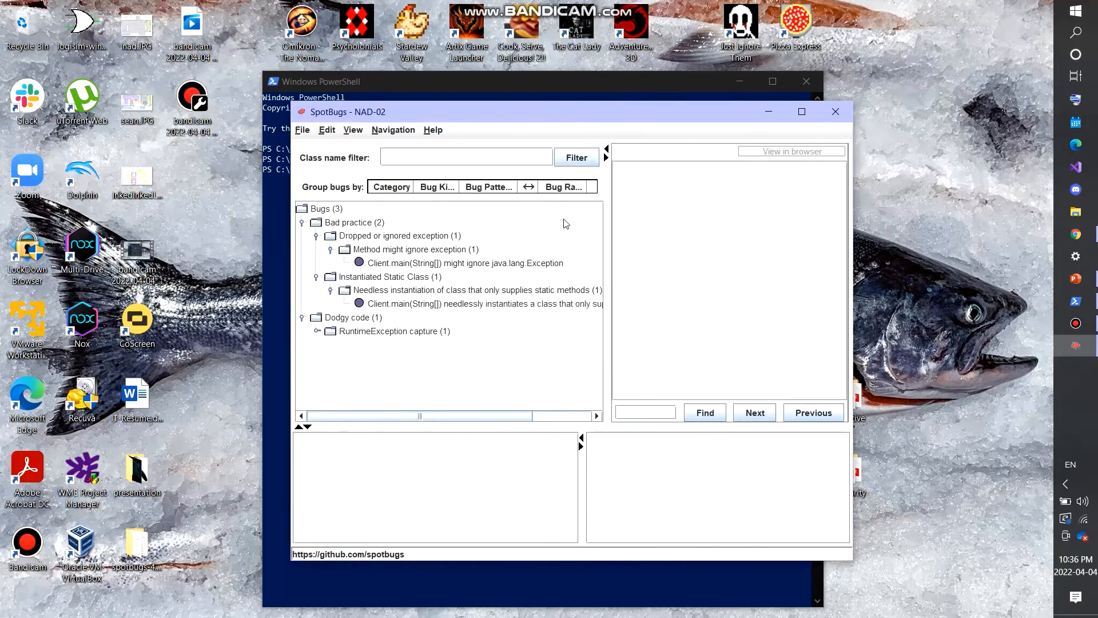
{"action": "mouse_move", "coordinate": [474, 384]}
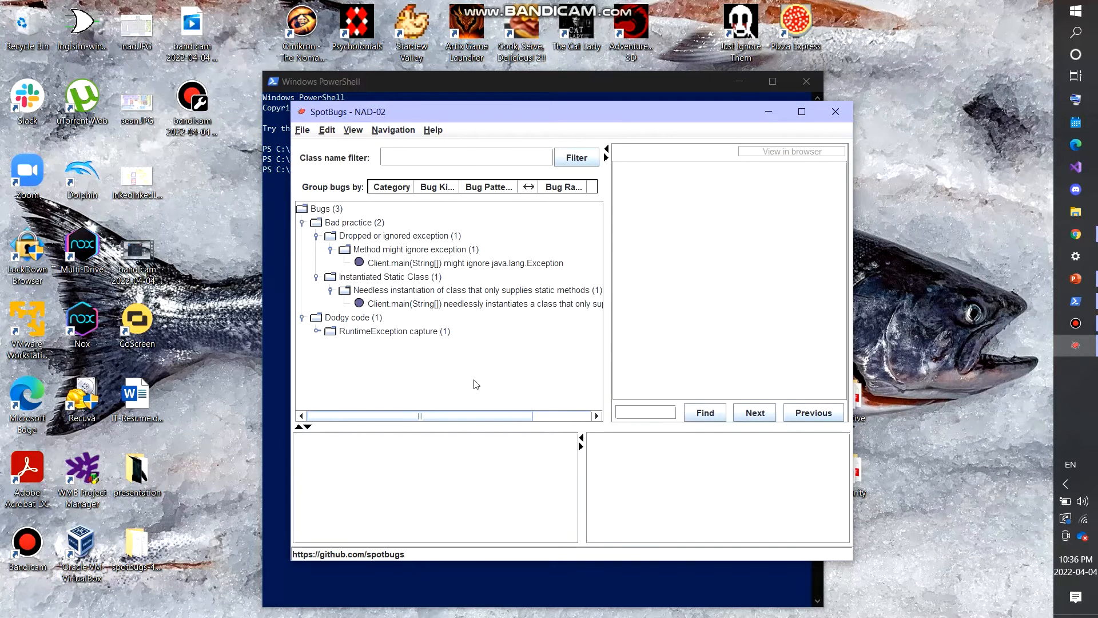
{"action": "mouse_move", "coordinate": [564, 376]}
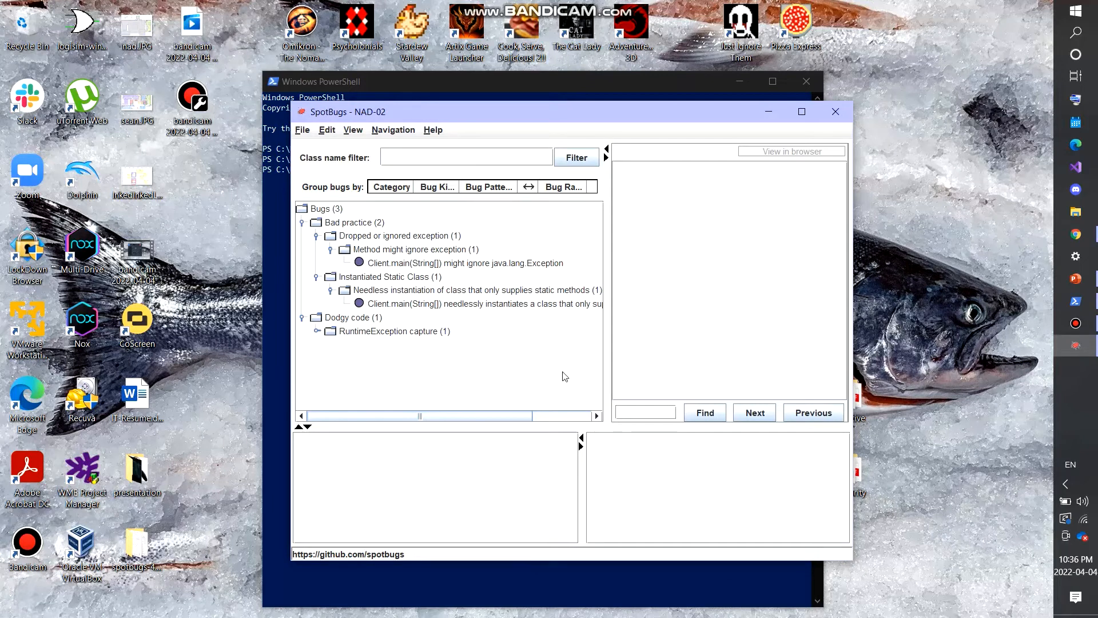
{"action": "mouse_move", "coordinate": [381, 247]}
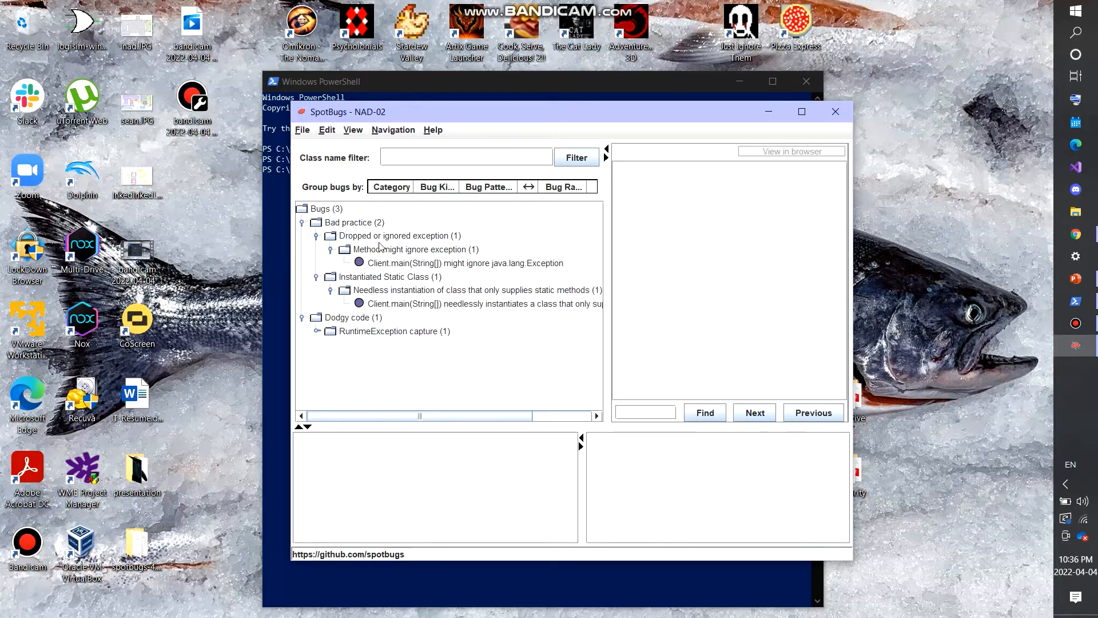
Read the RuntimeException capture and needless instantiation bugs, ending on Client.main's might-ignore-exception finding
{"action": "left_click", "coordinate": [317, 331]}
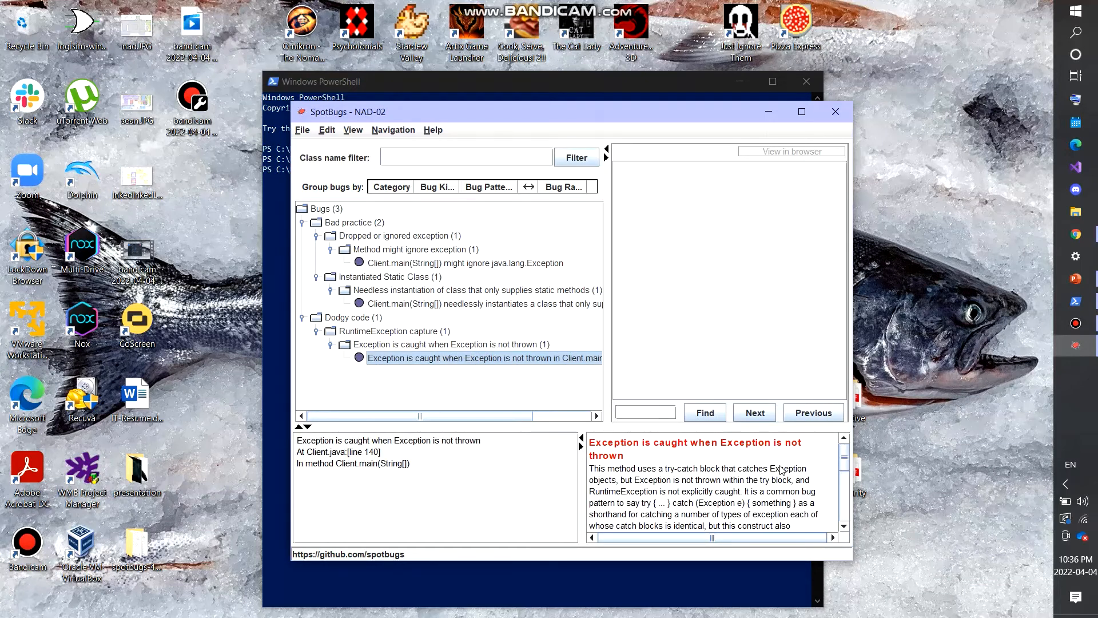
{"action": "scroll", "scroll_direction": "down", "scroll_amount": 3}
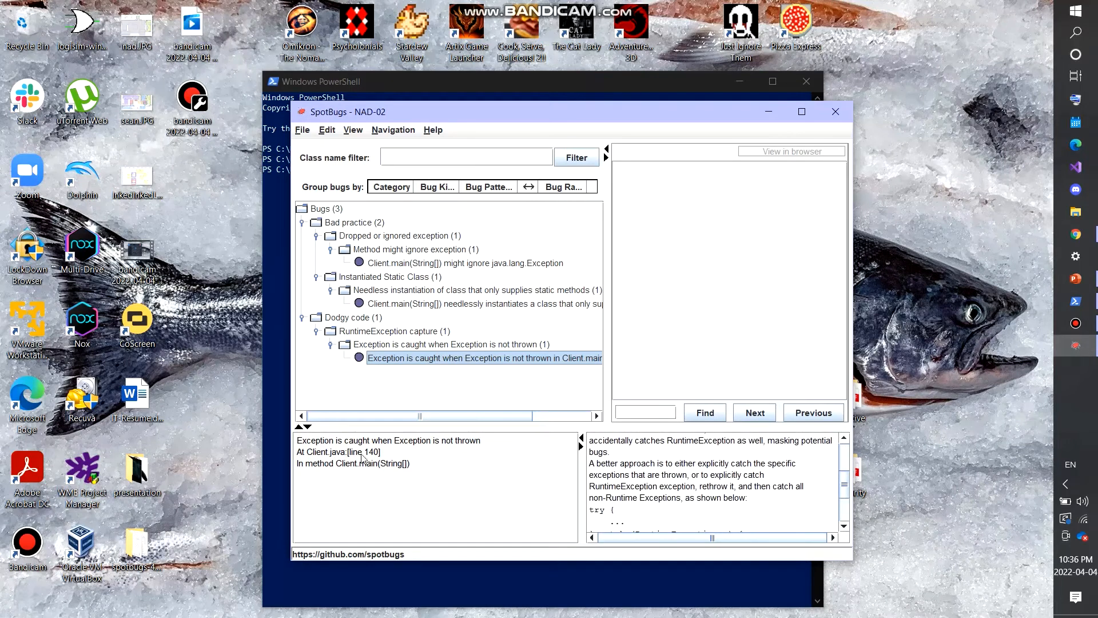
{"action": "mouse_move", "coordinate": [324, 472]}
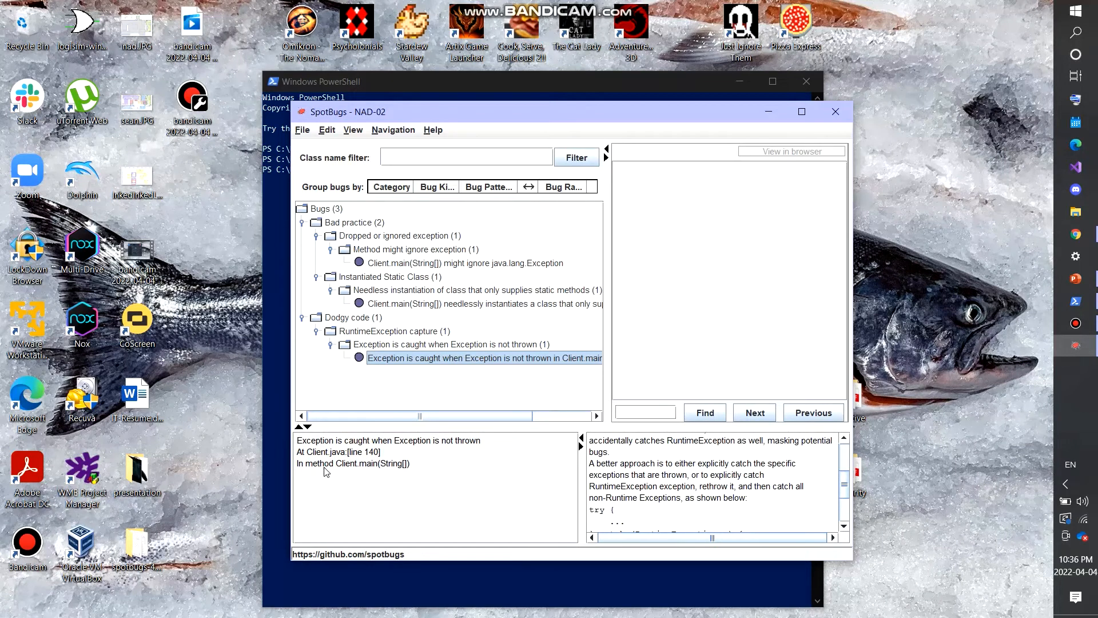
{"action": "mouse_move", "coordinate": [304, 468]}
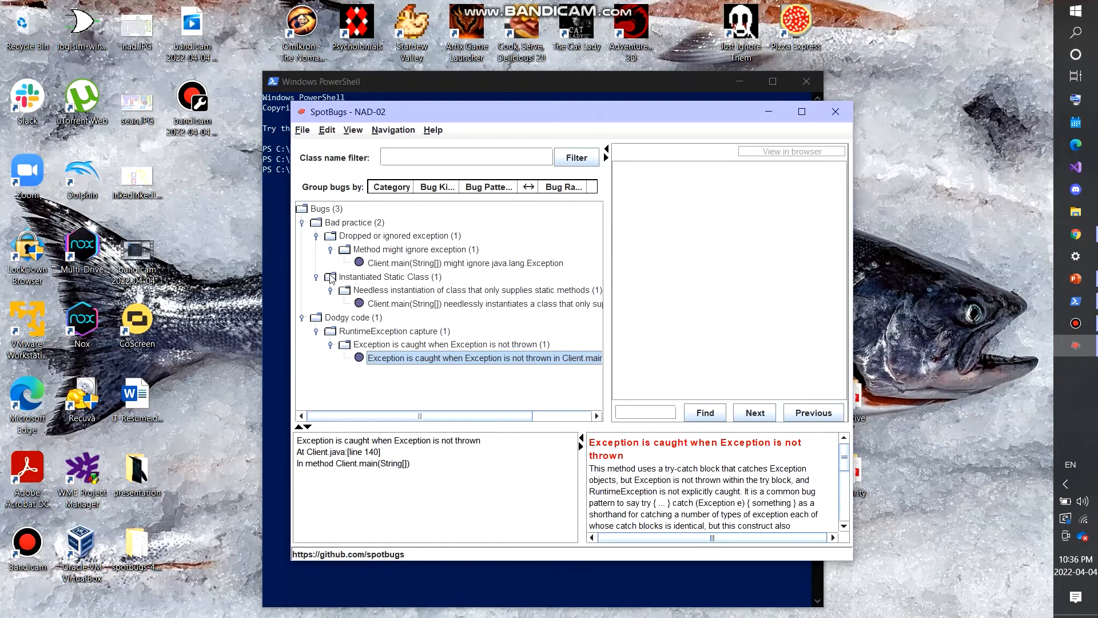
{"action": "left_click", "coordinate": [483, 303]}
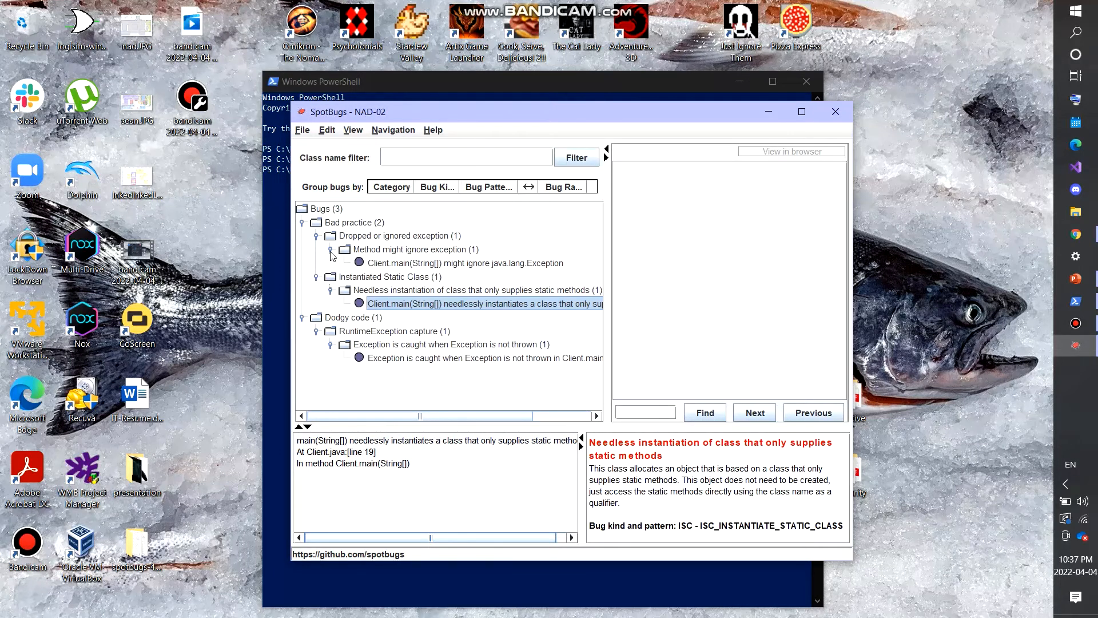
{"action": "left_click", "coordinate": [330, 236]}
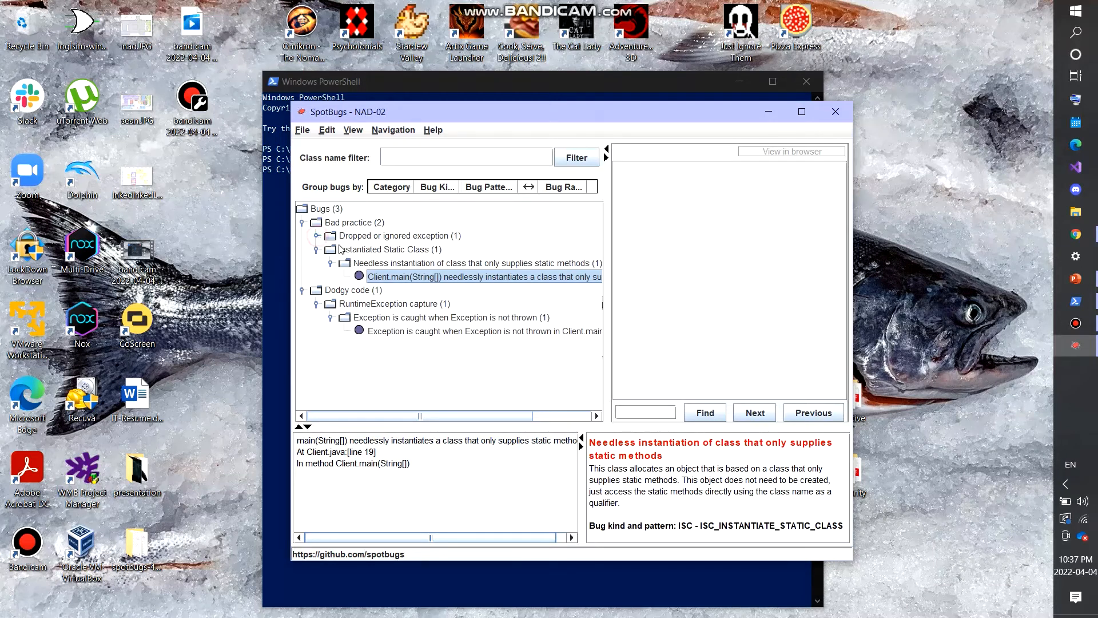
{"action": "left_click", "coordinate": [329, 236]}
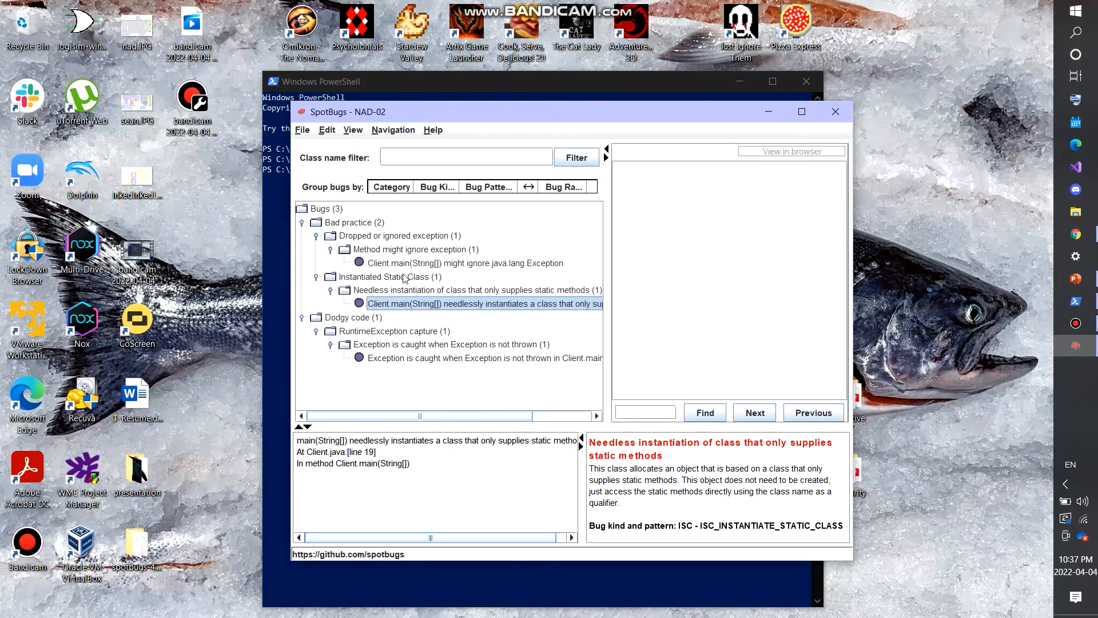
{"action": "left_click", "coordinate": [465, 263]}
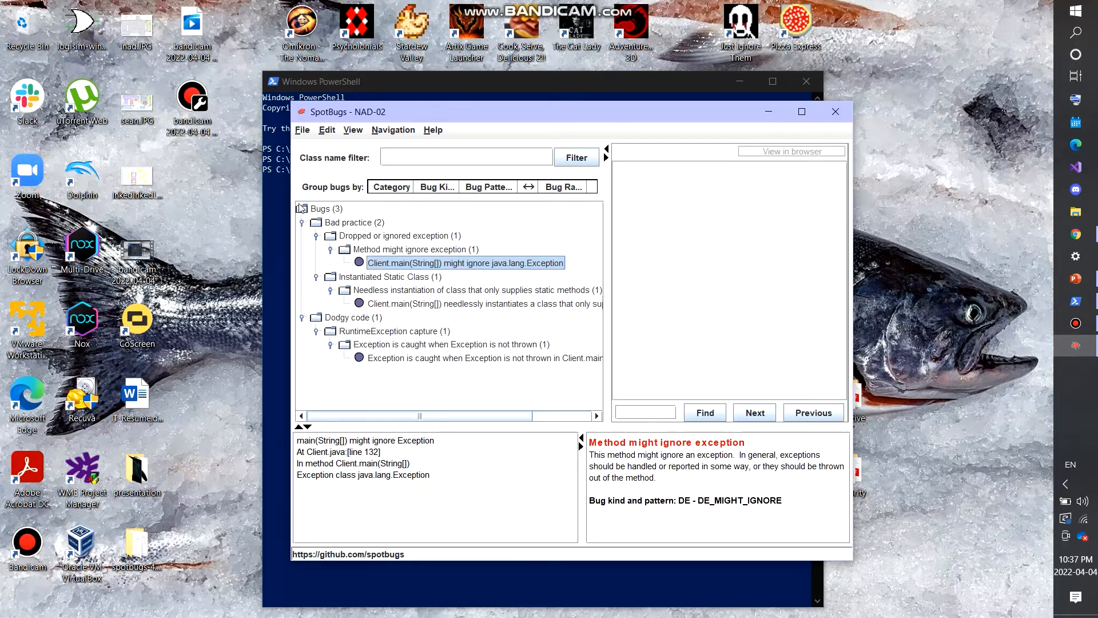
{"action": "mouse_move", "coordinate": [354, 236]}
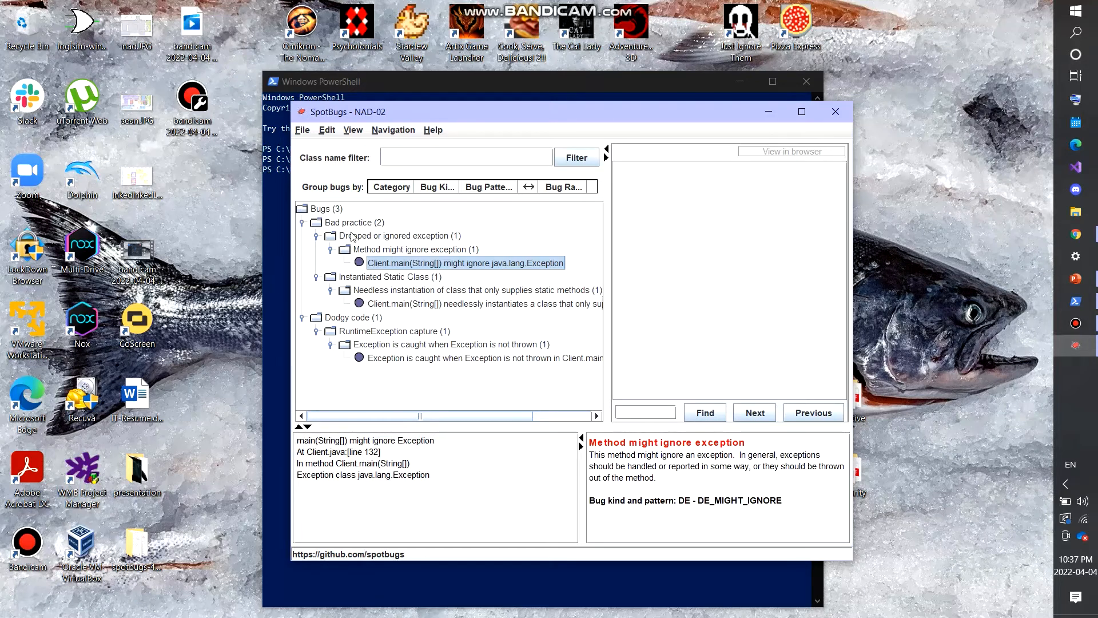
{"action": "mouse_move", "coordinate": [448, 254]}
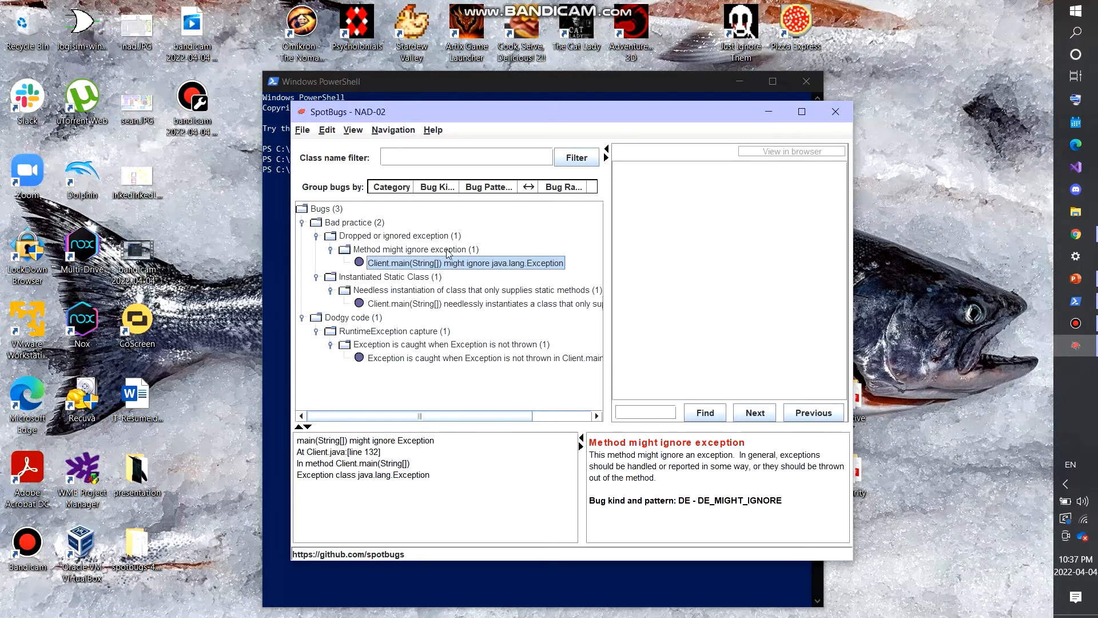
{"action": "mouse_move", "coordinate": [414, 316]}
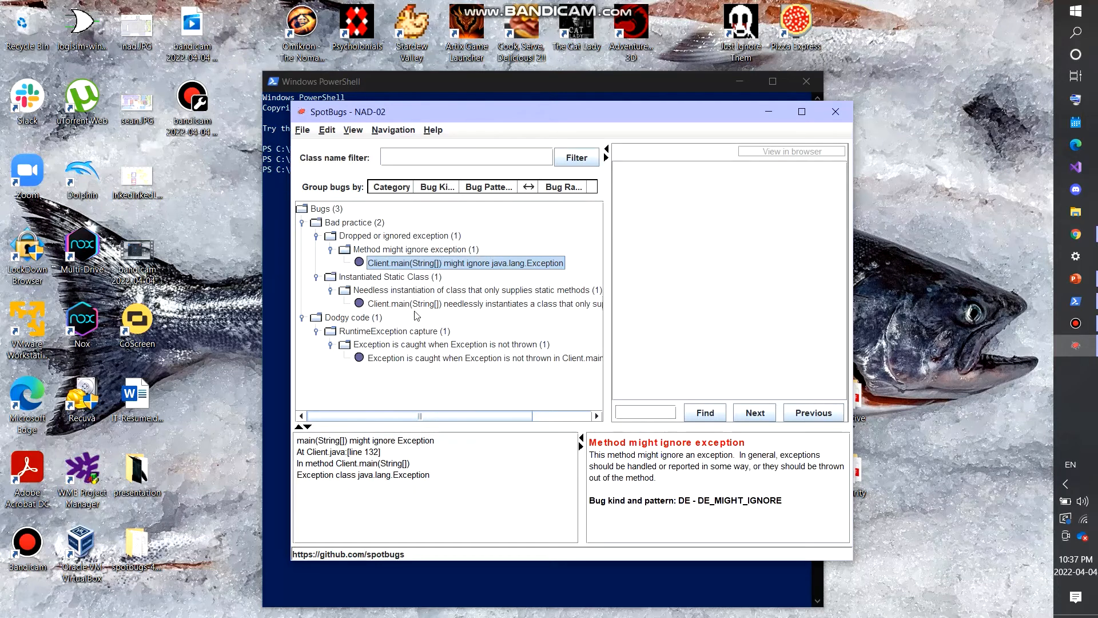
{"action": "mouse_move", "coordinate": [439, 325]}
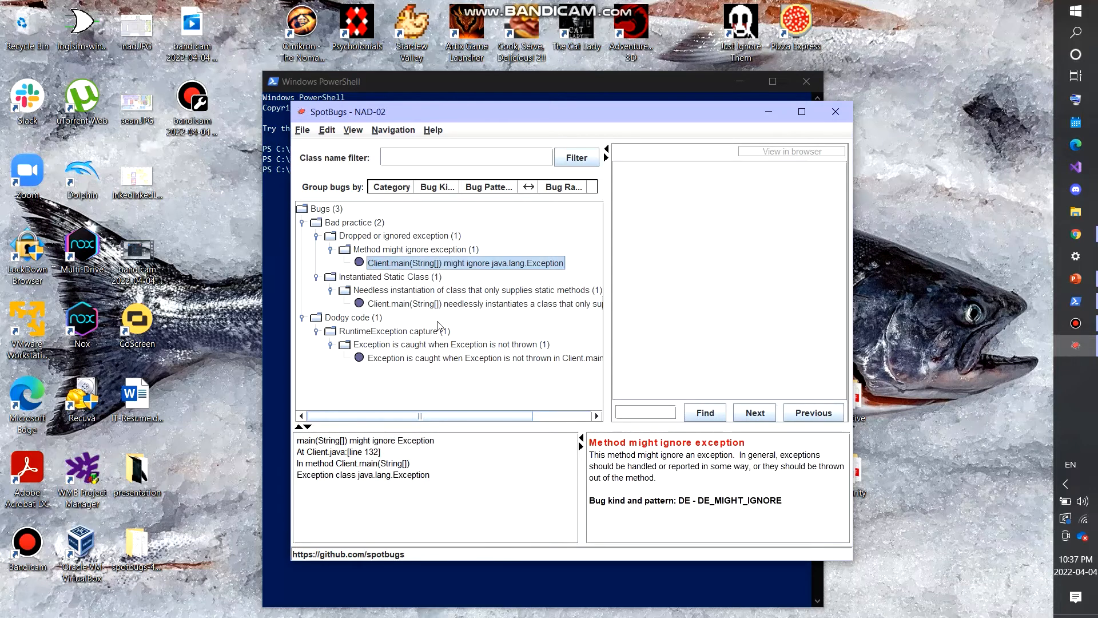
{"action": "mouse_move", "coordinate": [606, 476]}
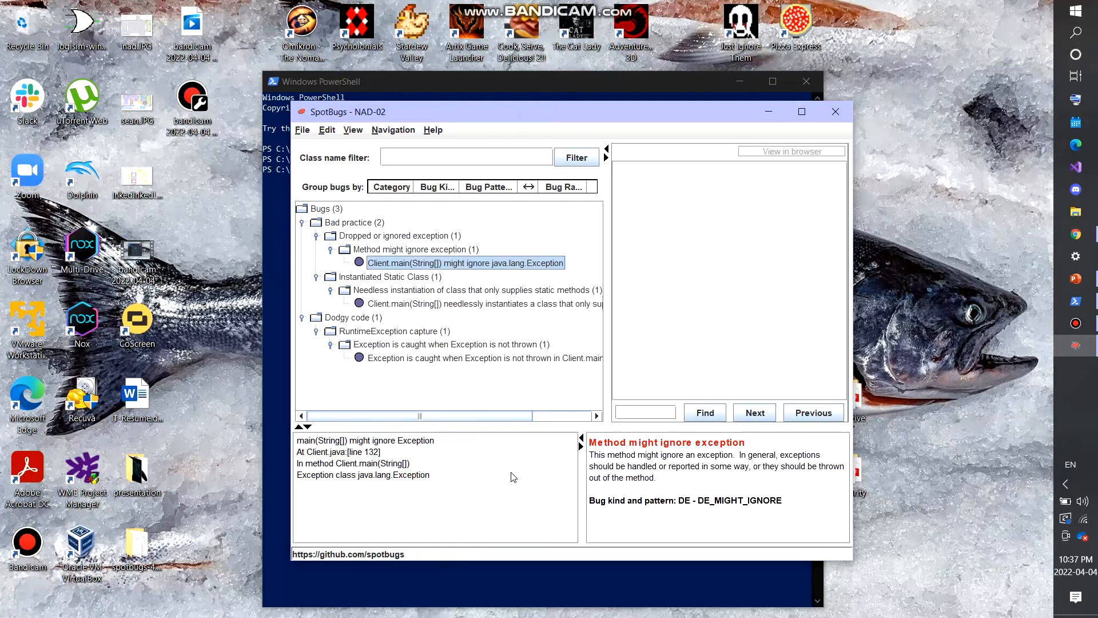
{"action": "mouse_move", "coordinate": [387, 512]}
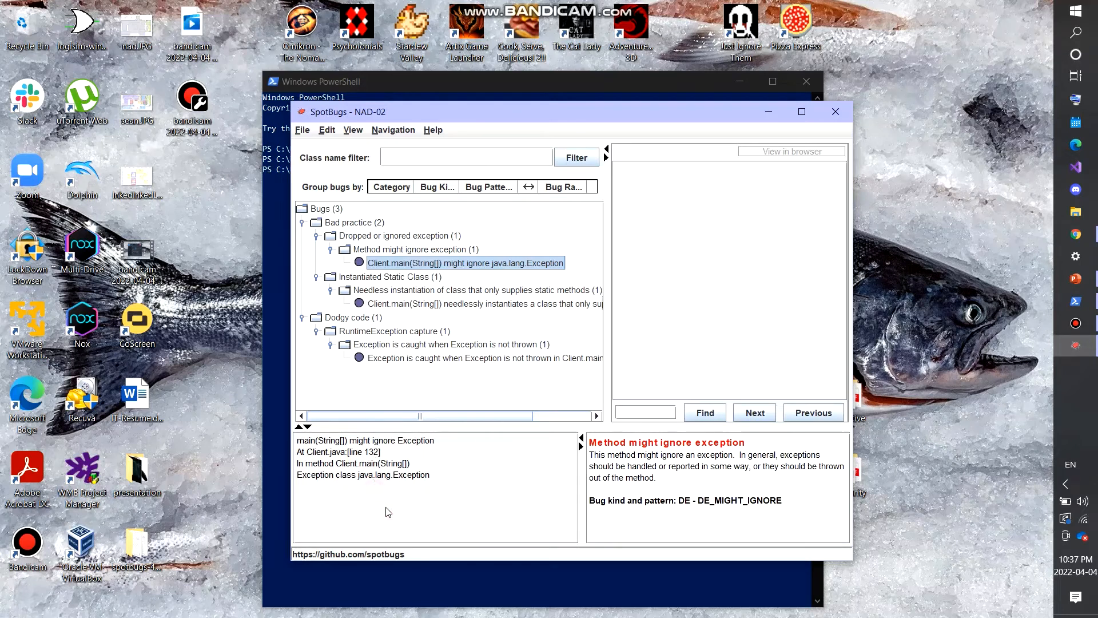
{"action": "mouse_move", "coordinate": [472, 297]}
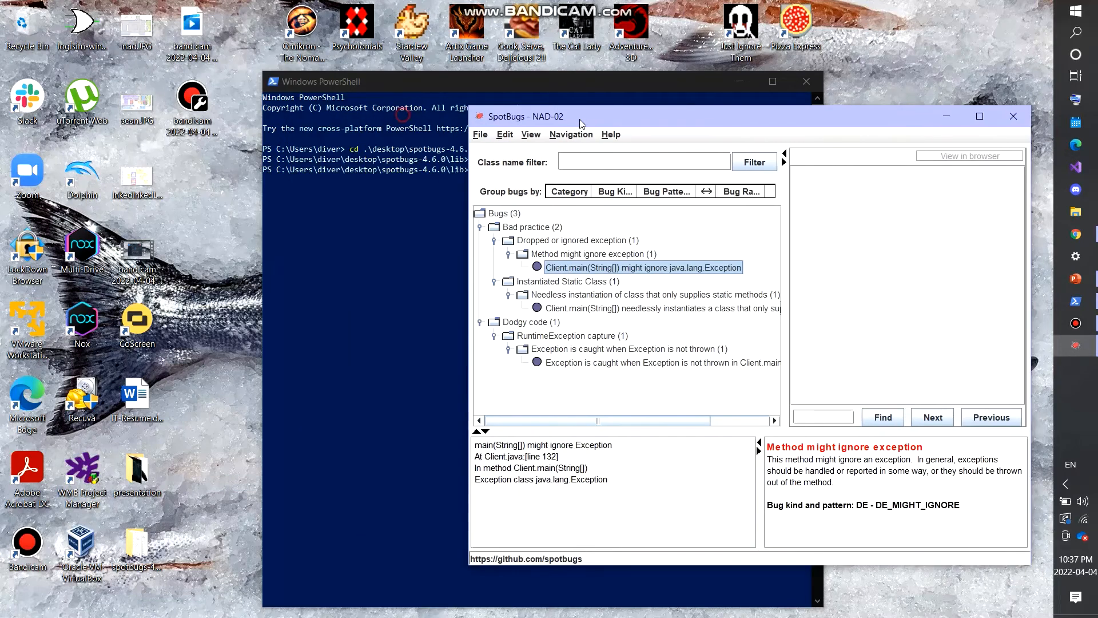
Remove Bug Pattern from the Group bugs by bar so bugs sit directly under categories
{"action": "left_click", "coordinate": [294, 149]}
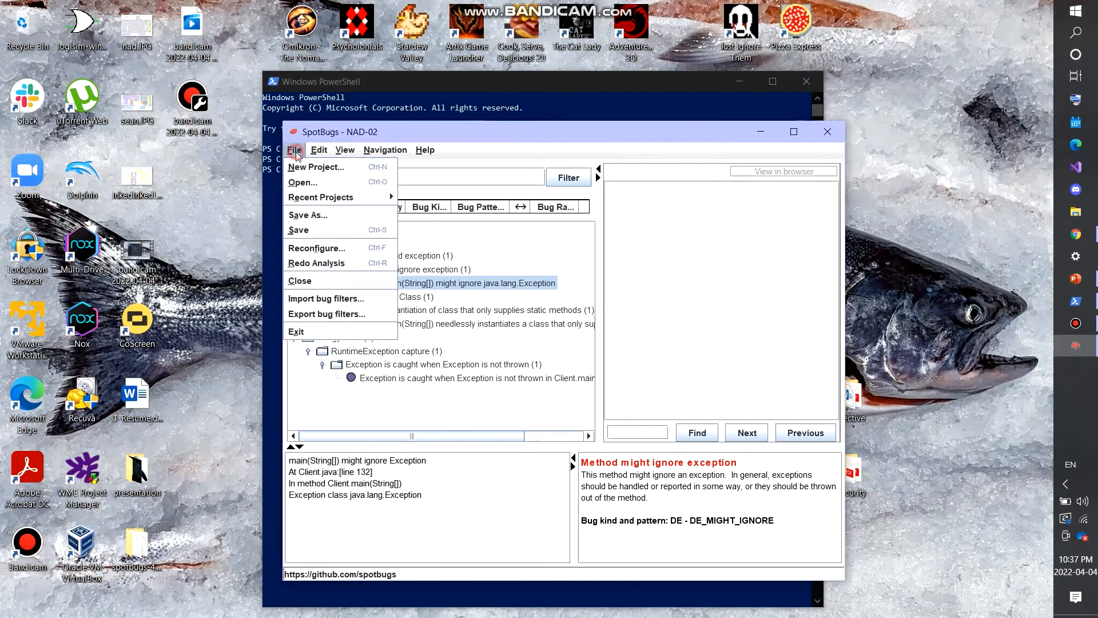
{"action": "mouse_move", "coordinate": [321, 197]}
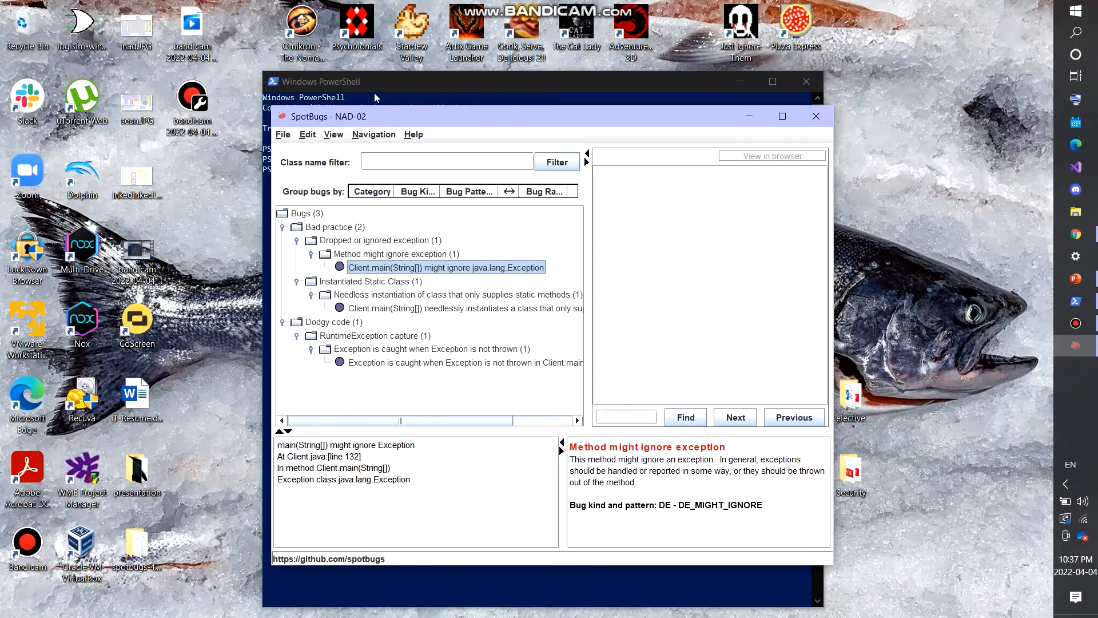
{"action": "left_click_drag", "start_coordinate": [357, 117], "coordinate": [442, 93]}
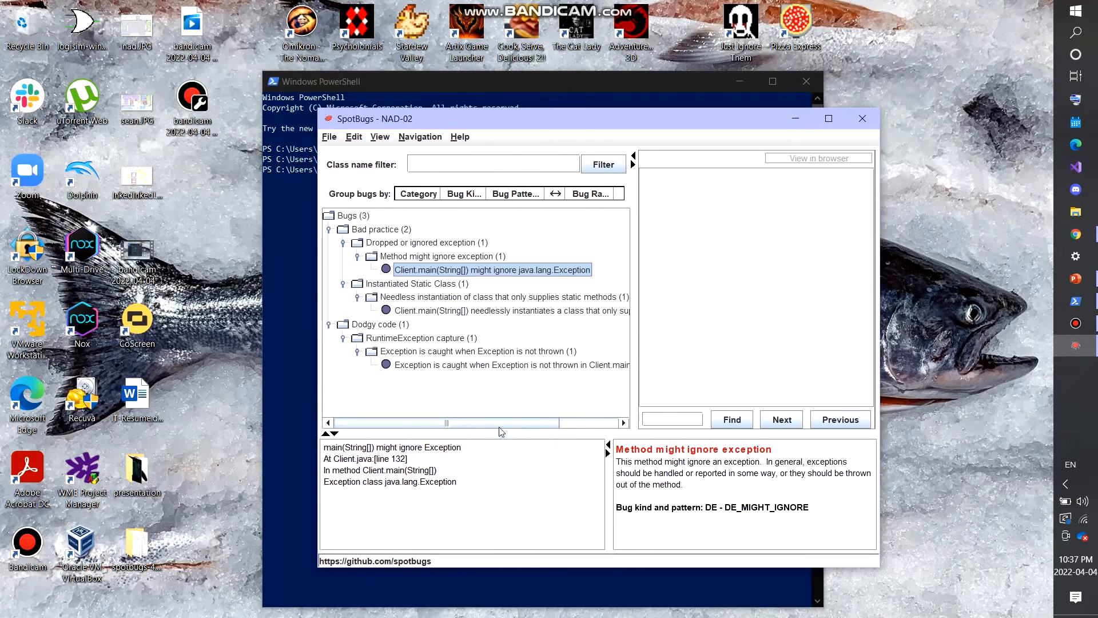
{"action": "mouse_move", "coordinate": [415, 206]}
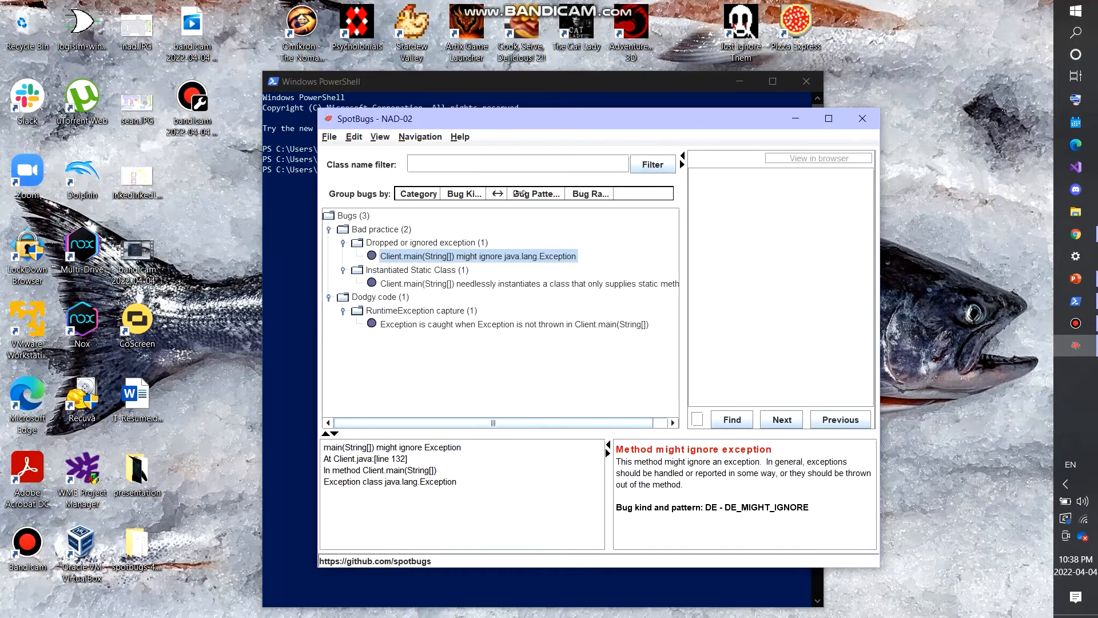
{"action": "mouse_move", "coordinate": [384, 187]}
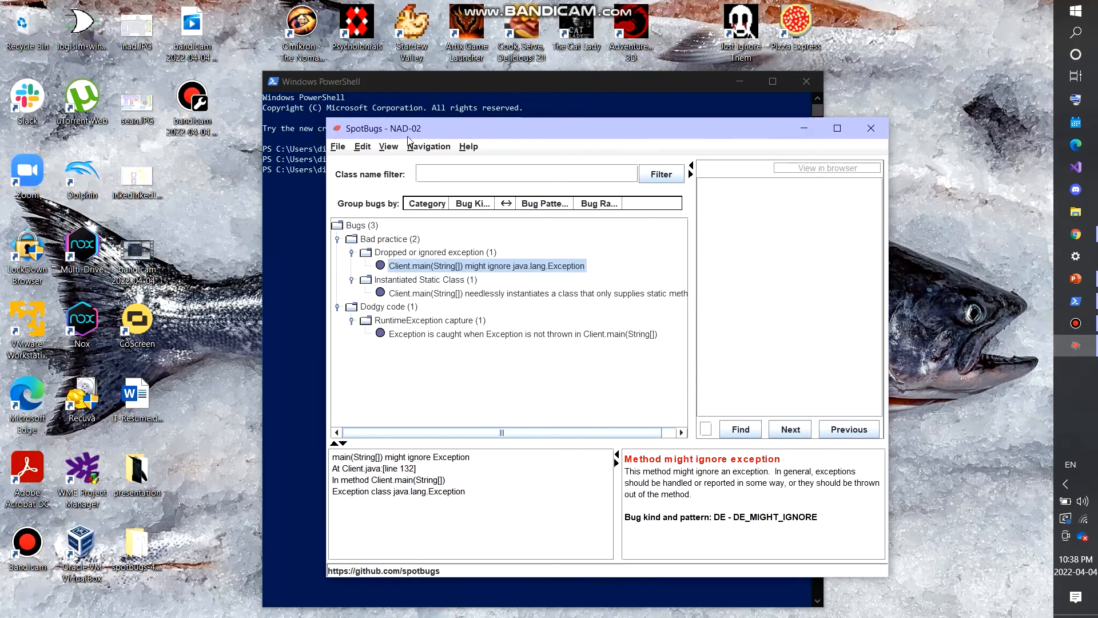
{"action": "mouse_move", "coordinate": [468, 136]}
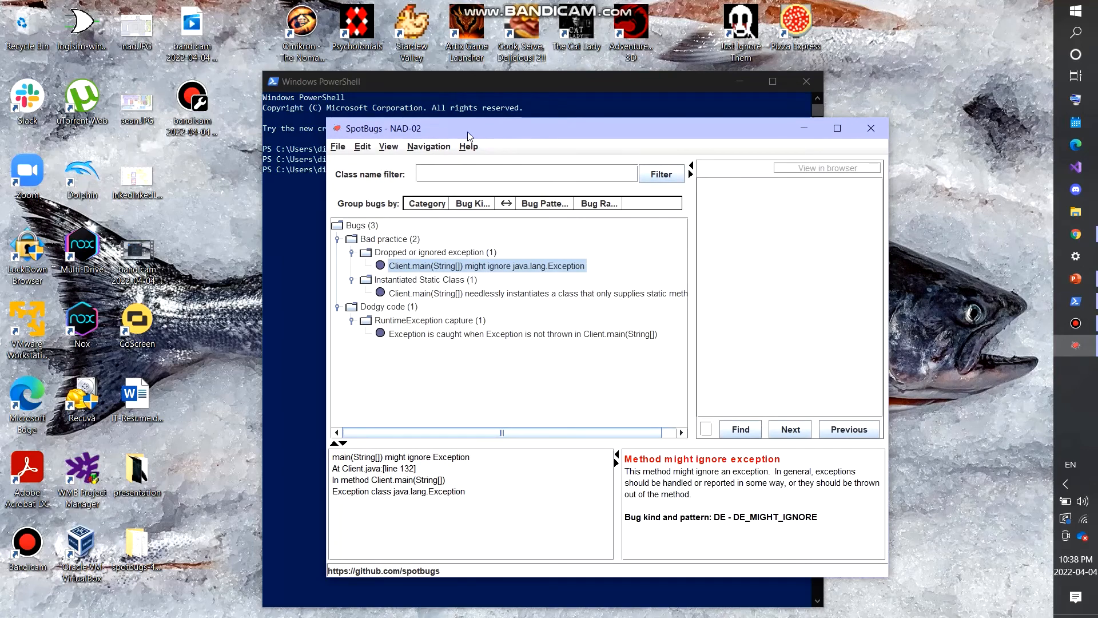
{"action": "left_click_drag", "start_coordinate": [469, 128], "coordinate": [433, 136]}
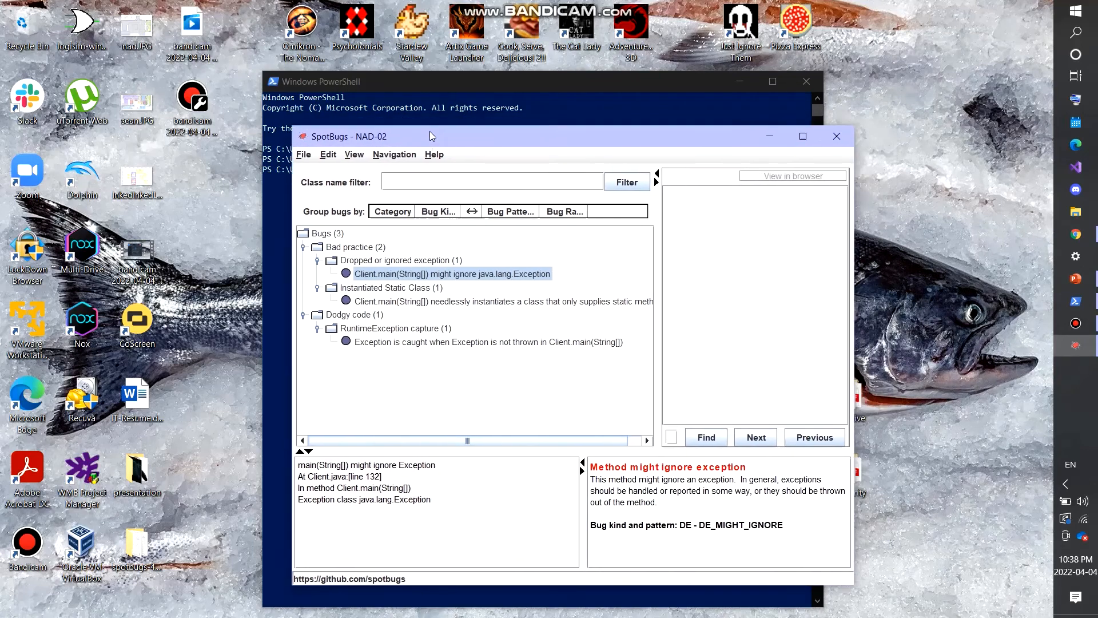
{"action": "left_click_drag", "start_coordinate": [430, 136], "coordinate": [407, 104]}
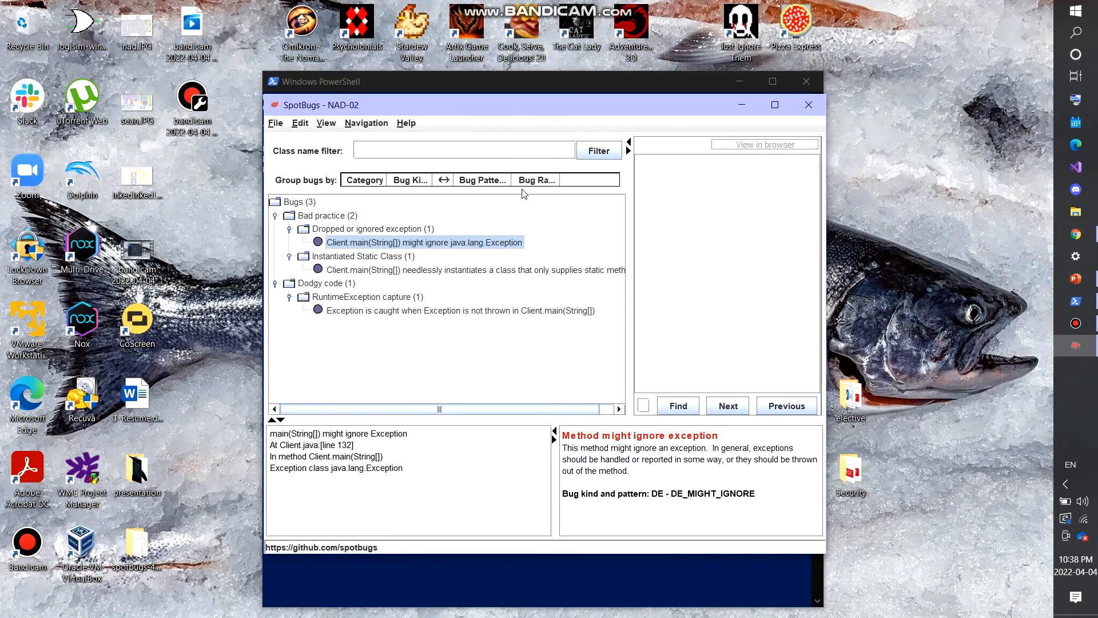
{"action": "mouse_move", "coordinate": [359, 283]}
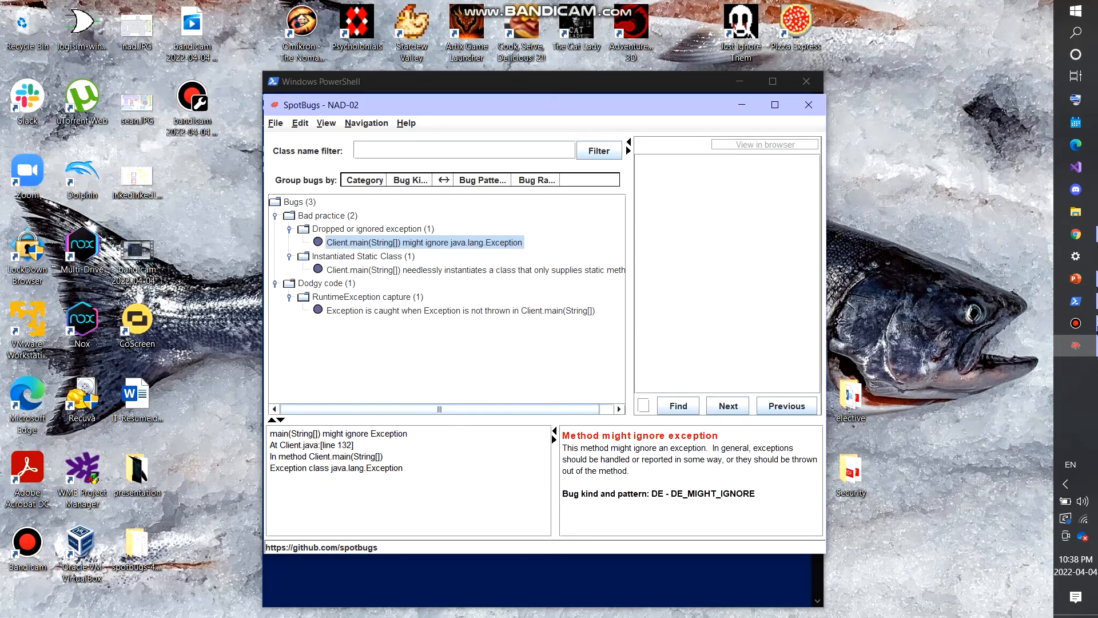
{"action": "mouse_move", "coordinate": [1006, 350]}
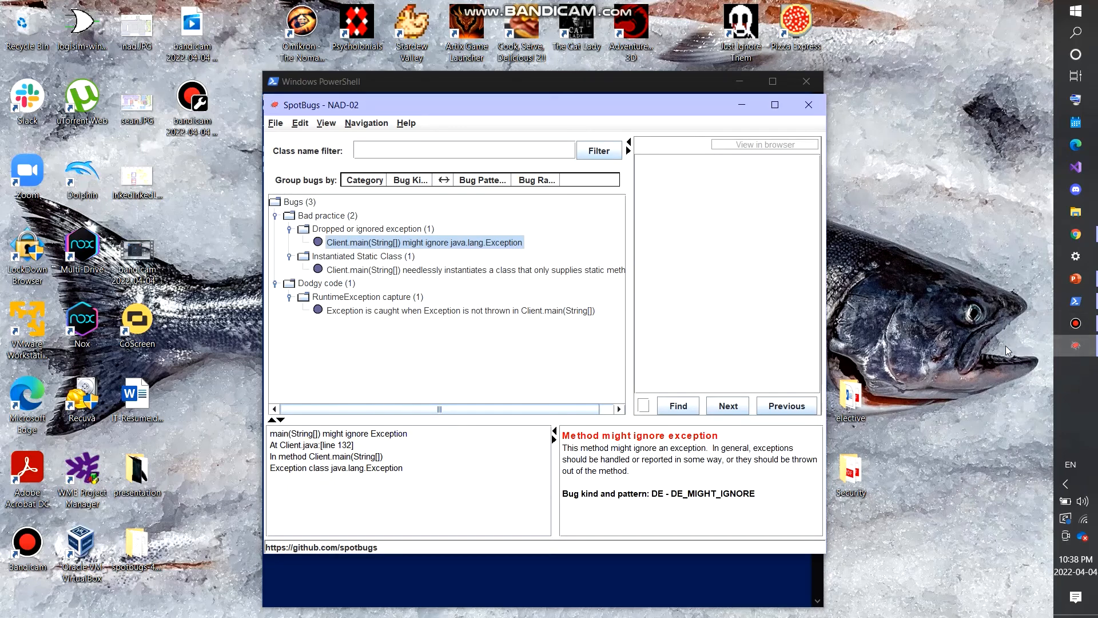
{"action": "mouse_move", "coordinate": [998, 342]}
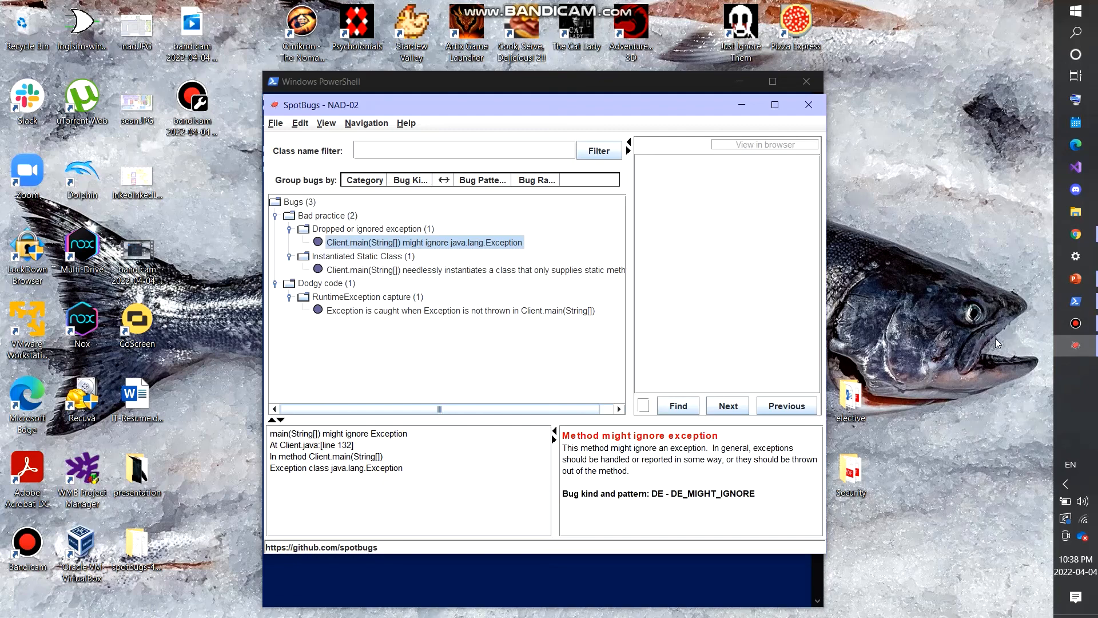
{"action": "mouse_move", "coordinate": [699, 195]}
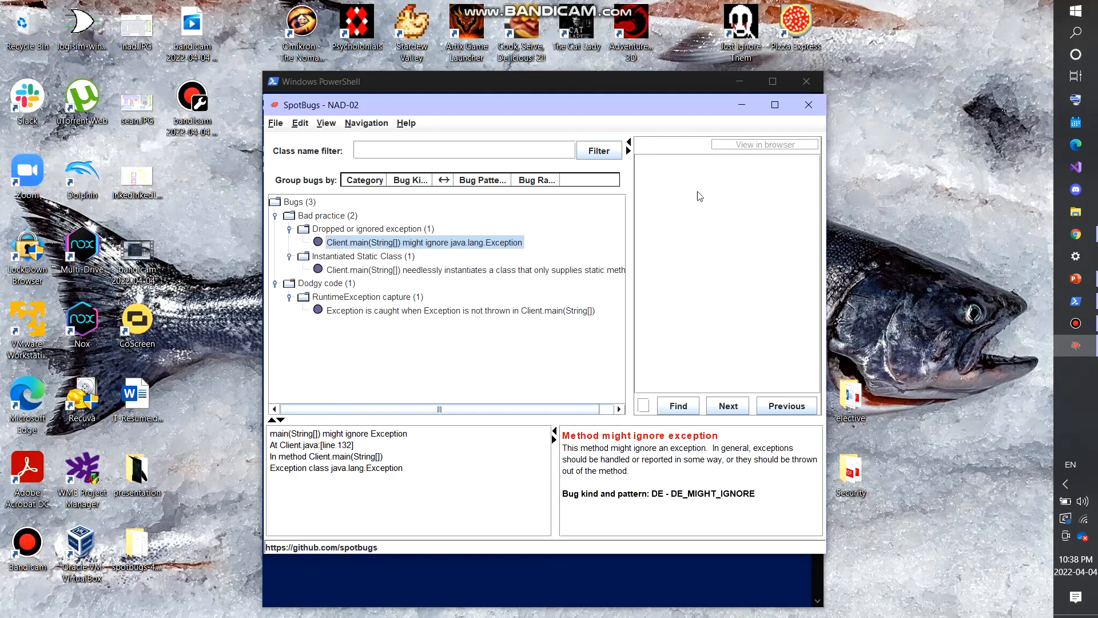